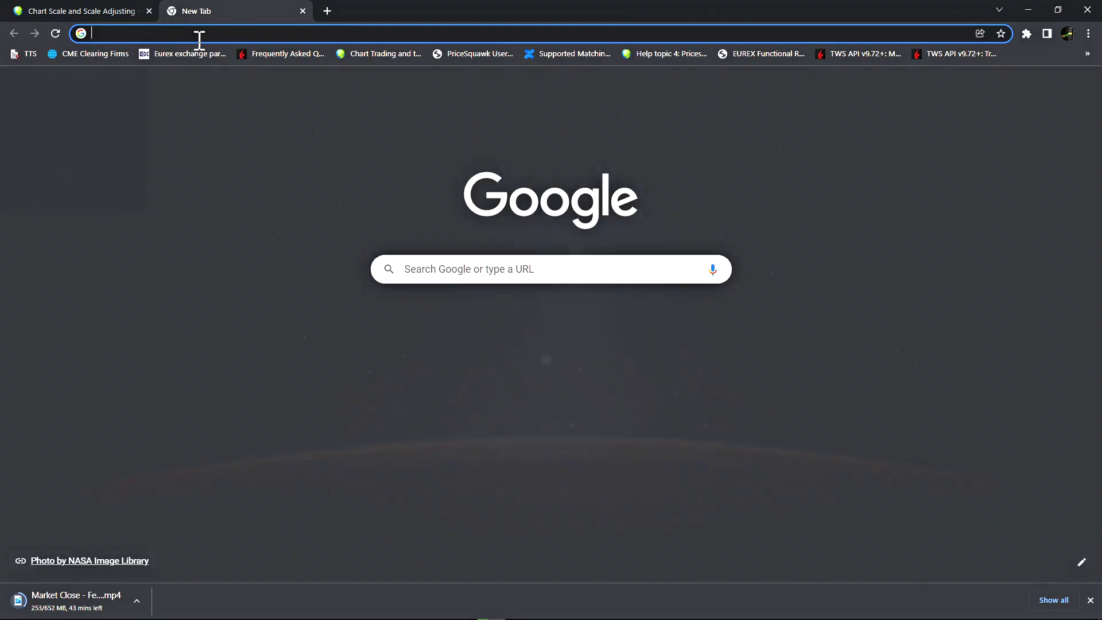
Step: Go to youtube.com and open the subscribed trading channel's page
text(youtube.com/channel/UCoNLpZttmBsMqGNAjXD9O9g)
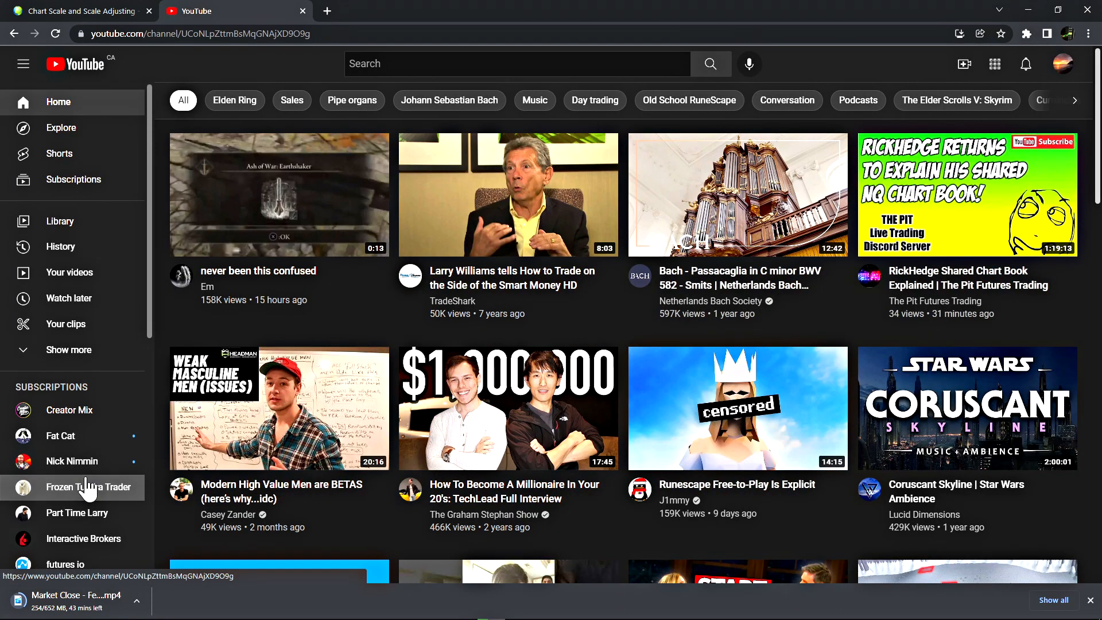
click(89, 487)
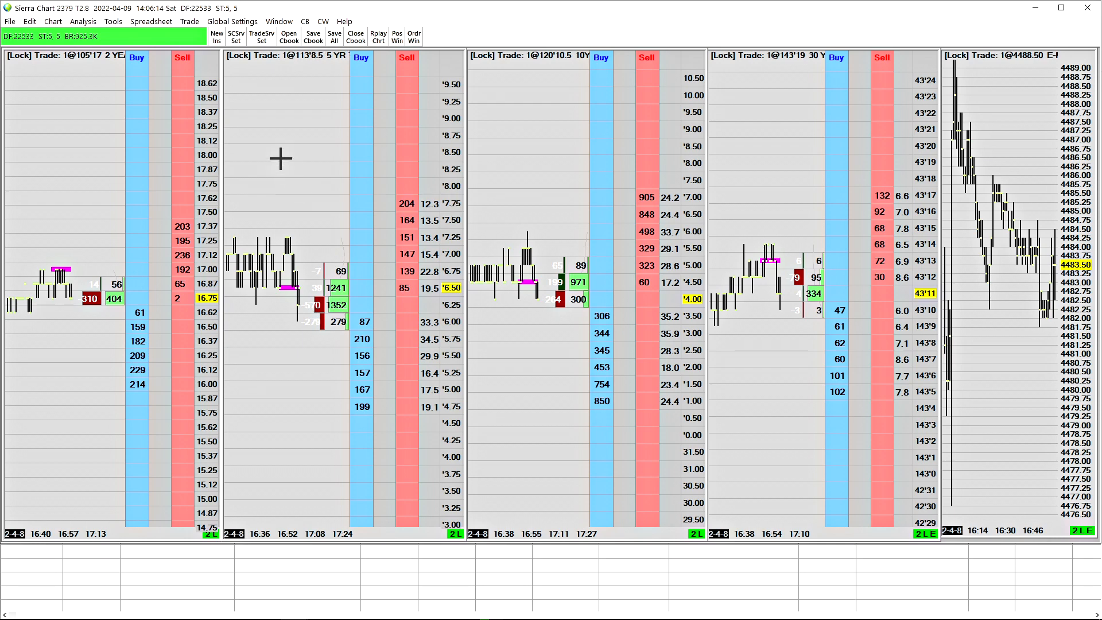
mouse_move(394, 231)
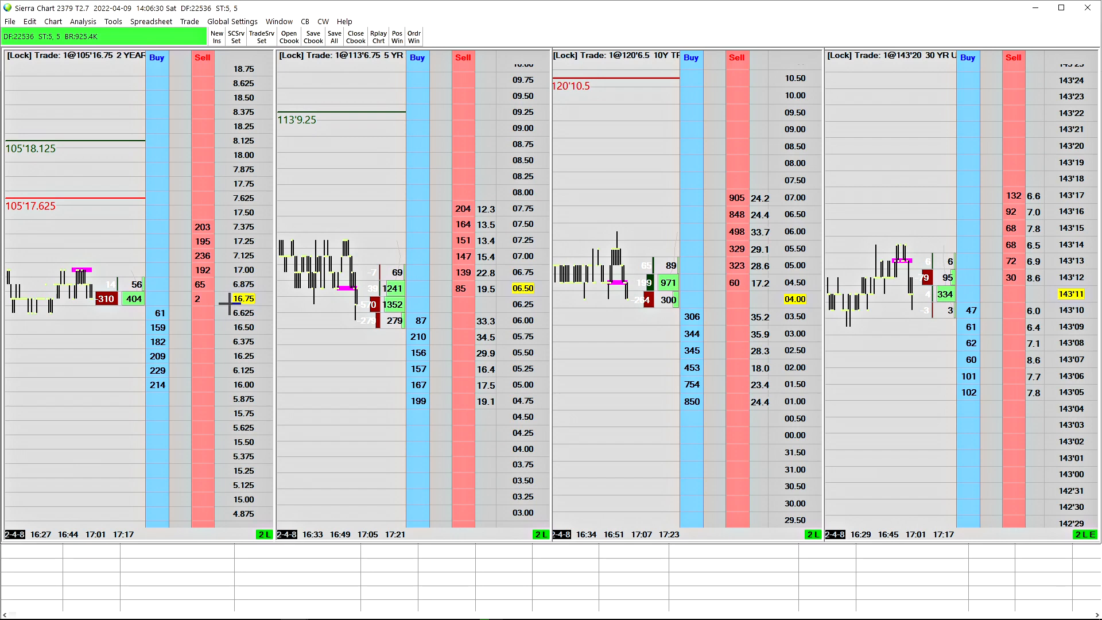
mouse_move(767, 295)
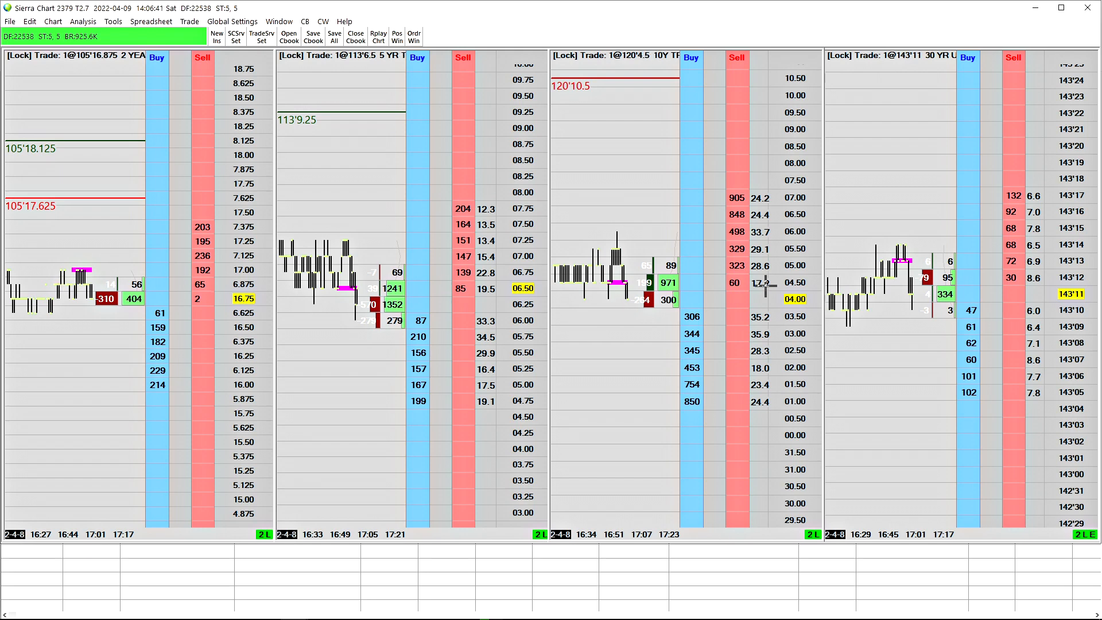
mouse_move(663, 326)
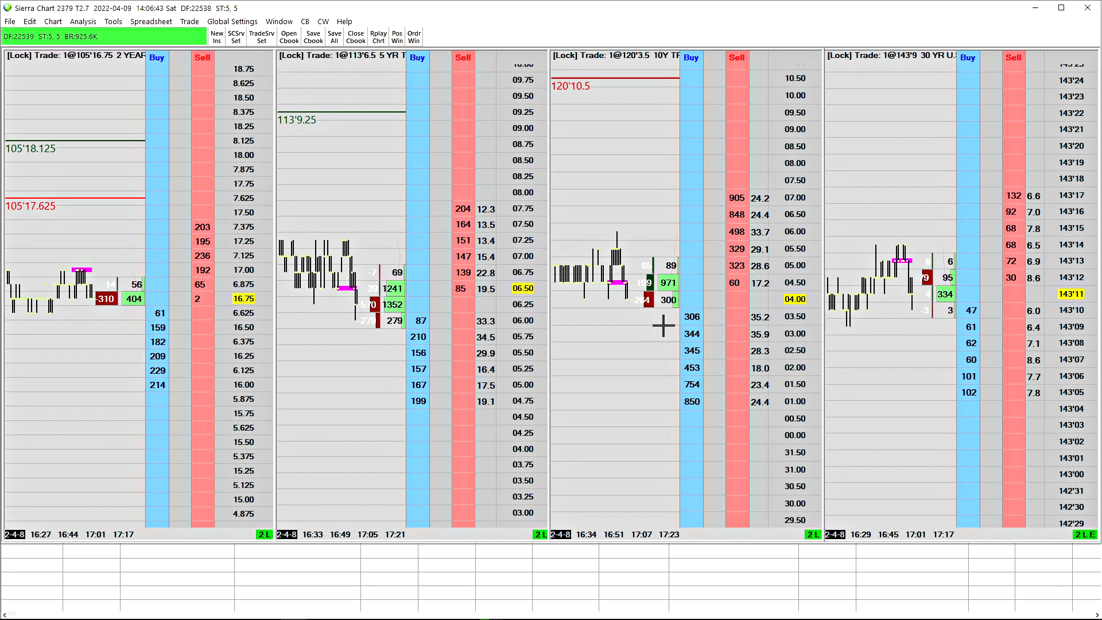
mouse_move(344, 361)
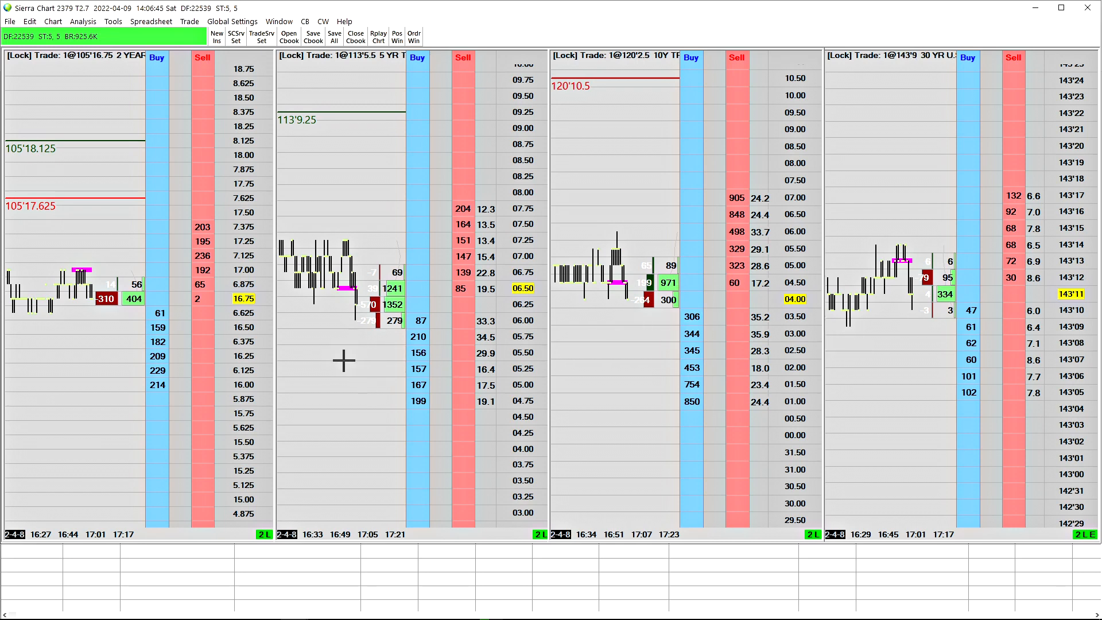
mouse_move(256, 291)
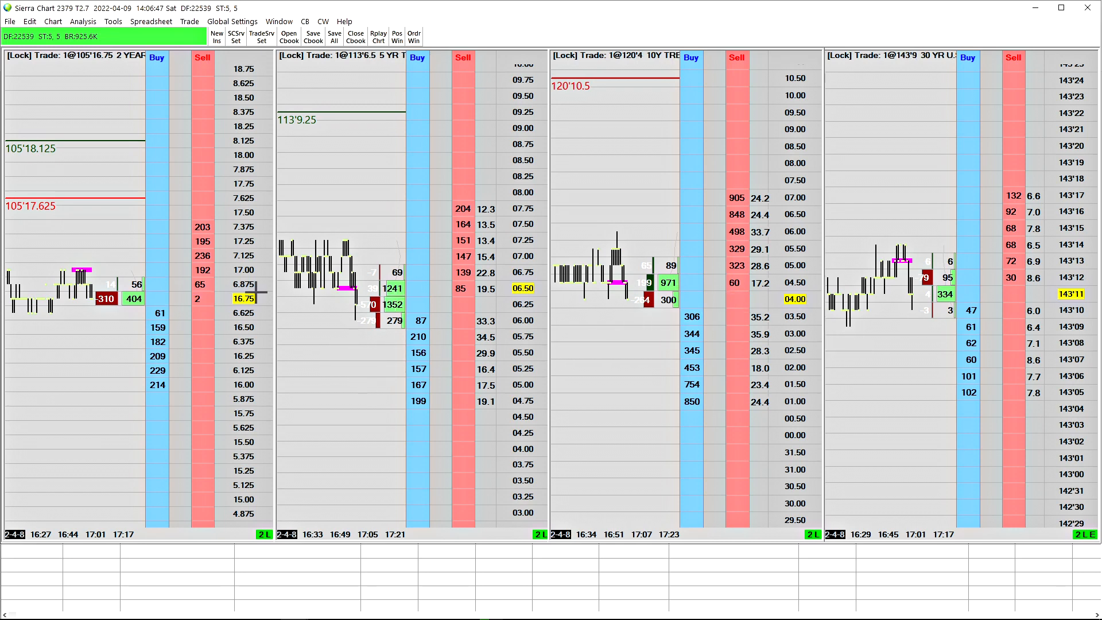
mouse_move(331, 379)
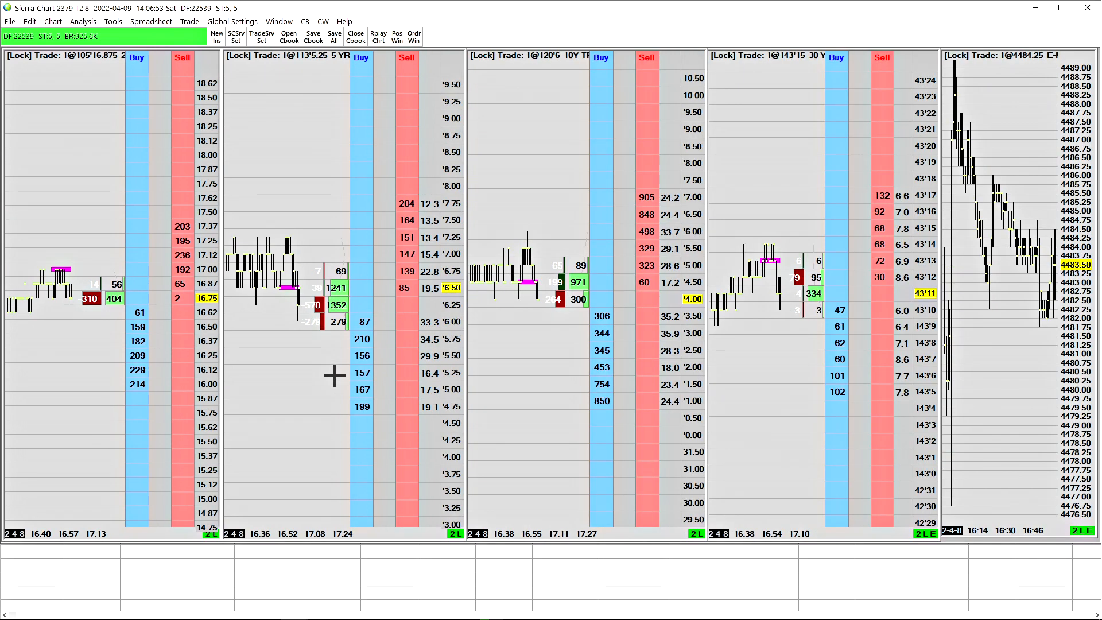
mouse_move(251, 331)
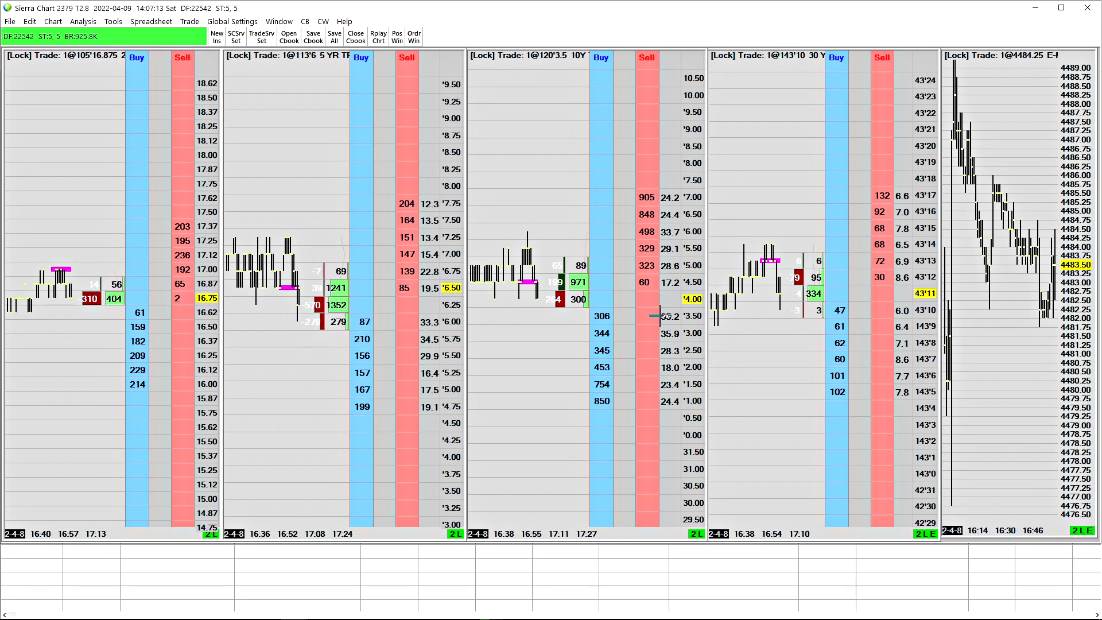
mouse_move(675, 317)
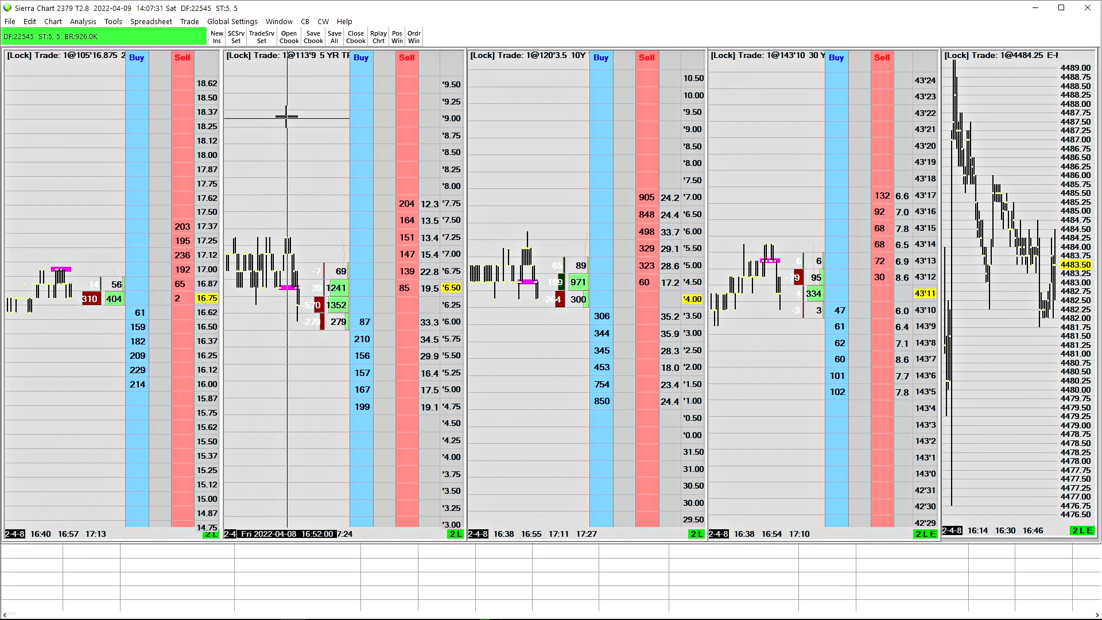
mouse_move(426, 197)
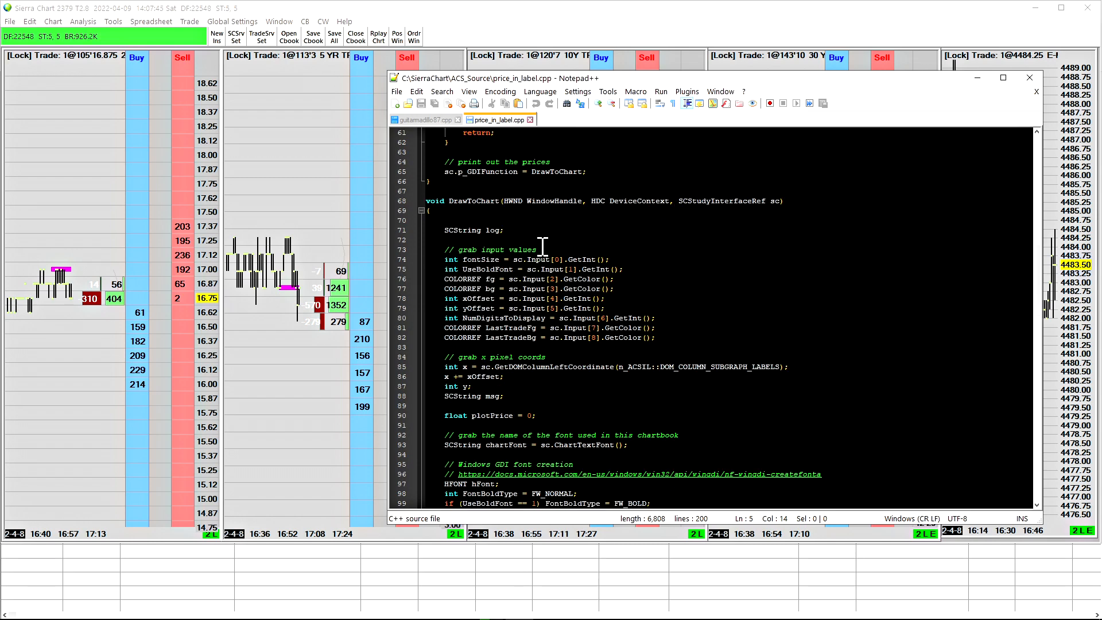
mouse_move(488, 247)
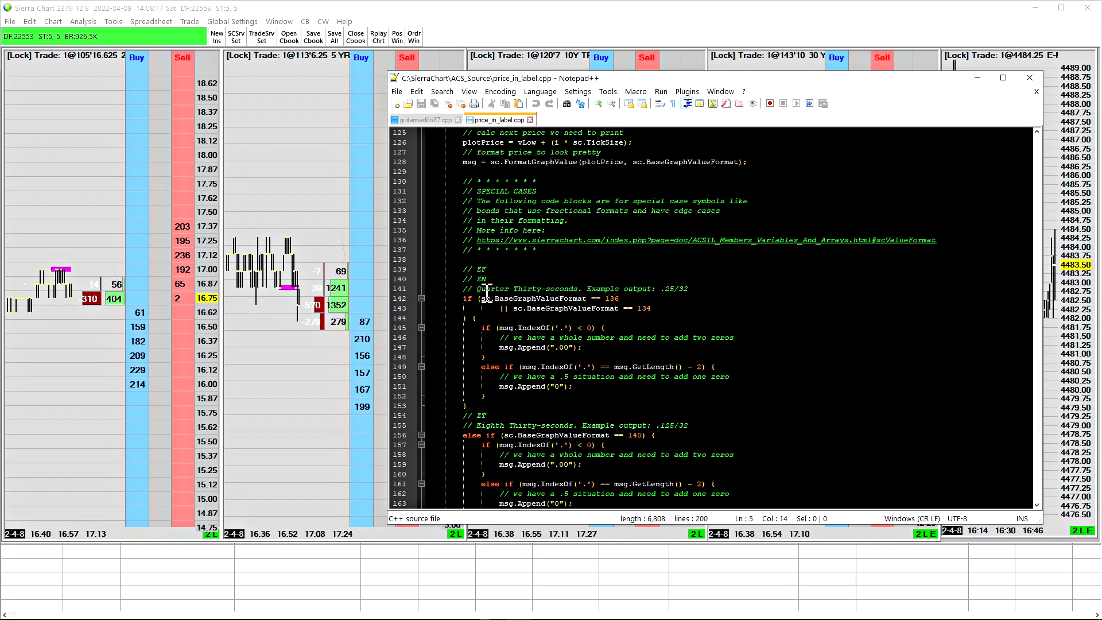
scroll(down, 3)
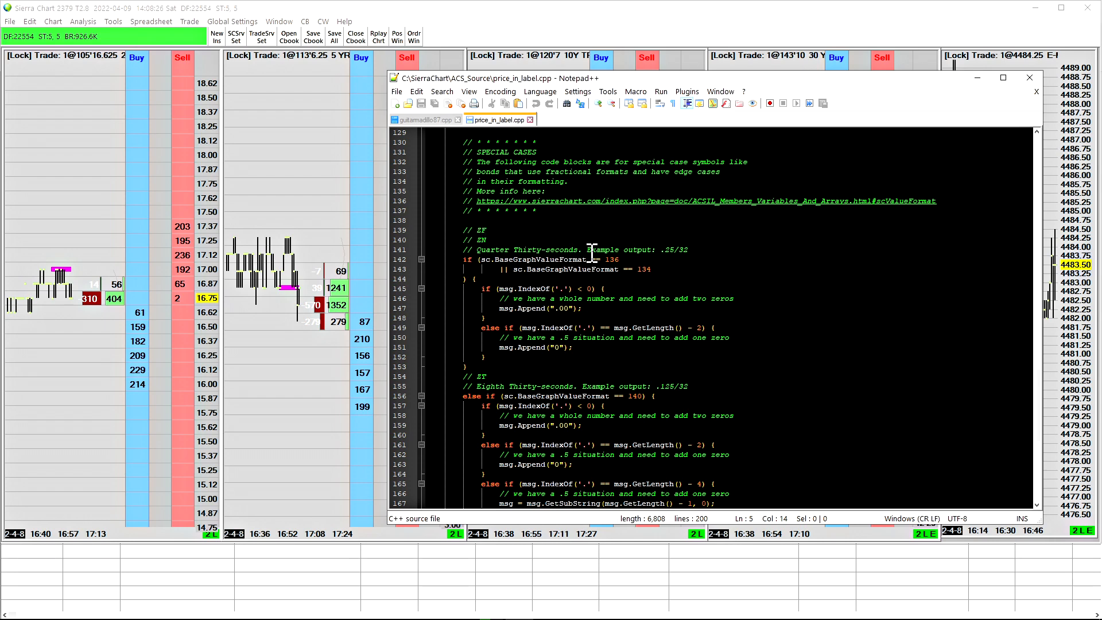
scroll(down, 3)
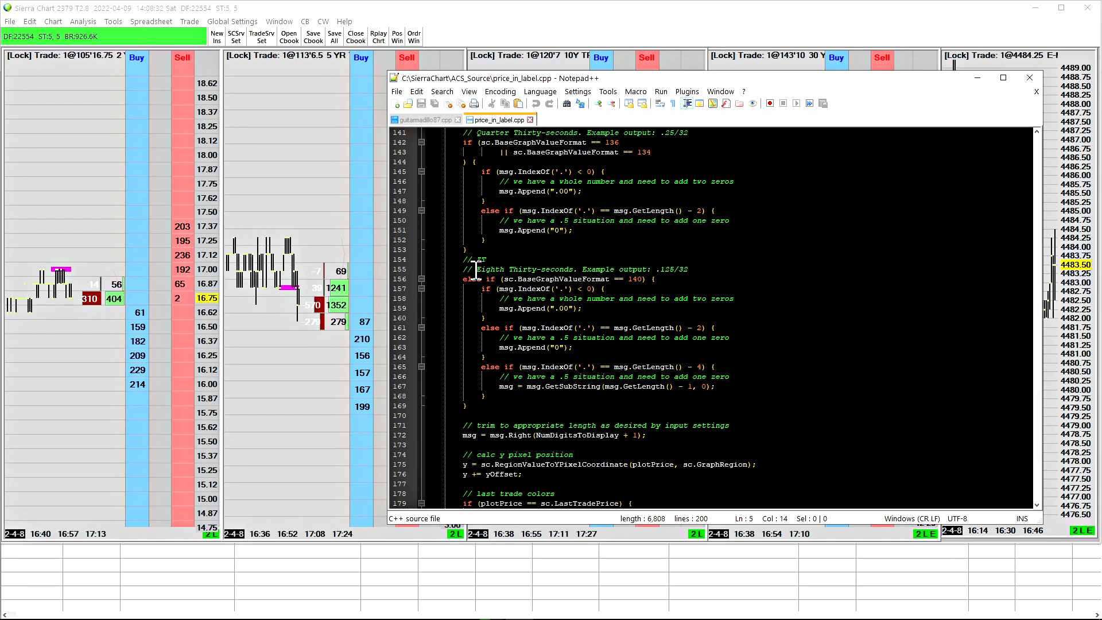
scroll(down, 3)
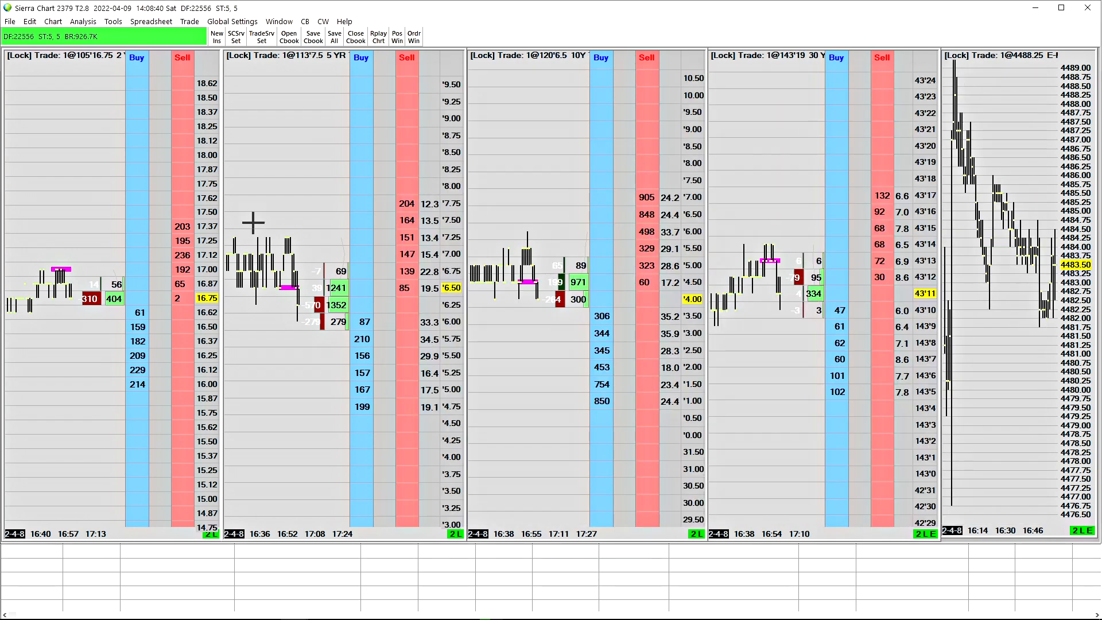
mouse_move(295, 203)
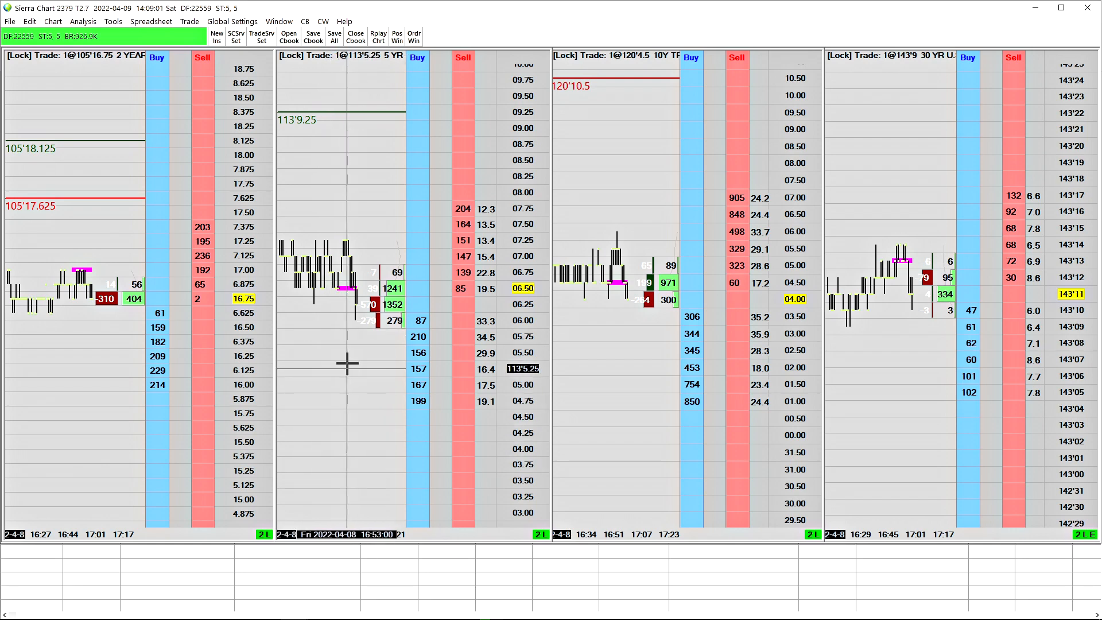
mouse_move(329, 447)
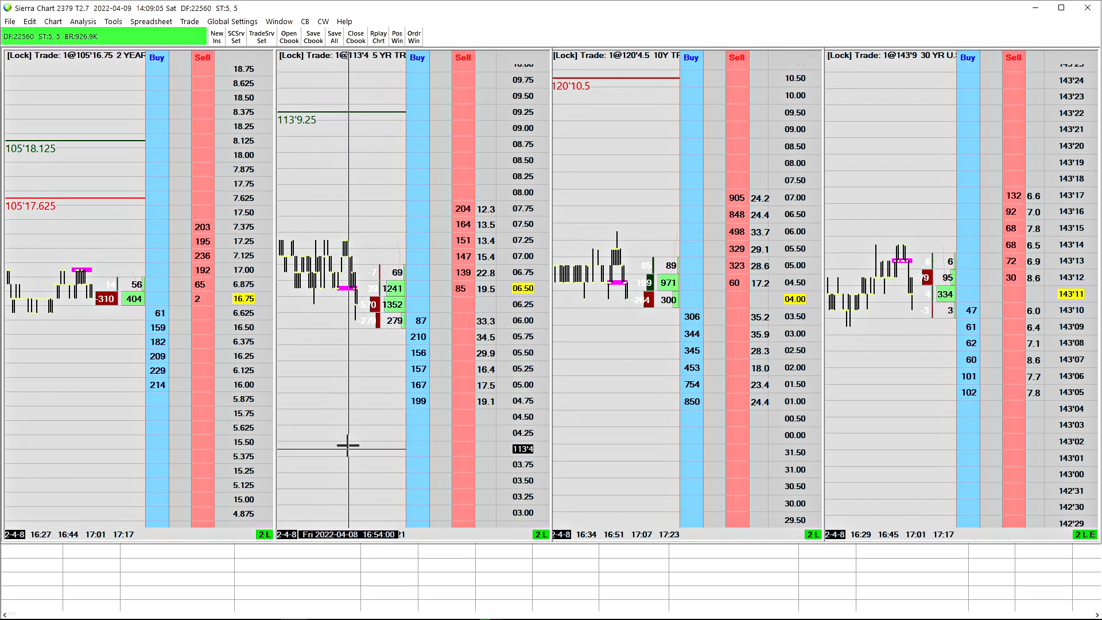
mouse_move(331, 343)
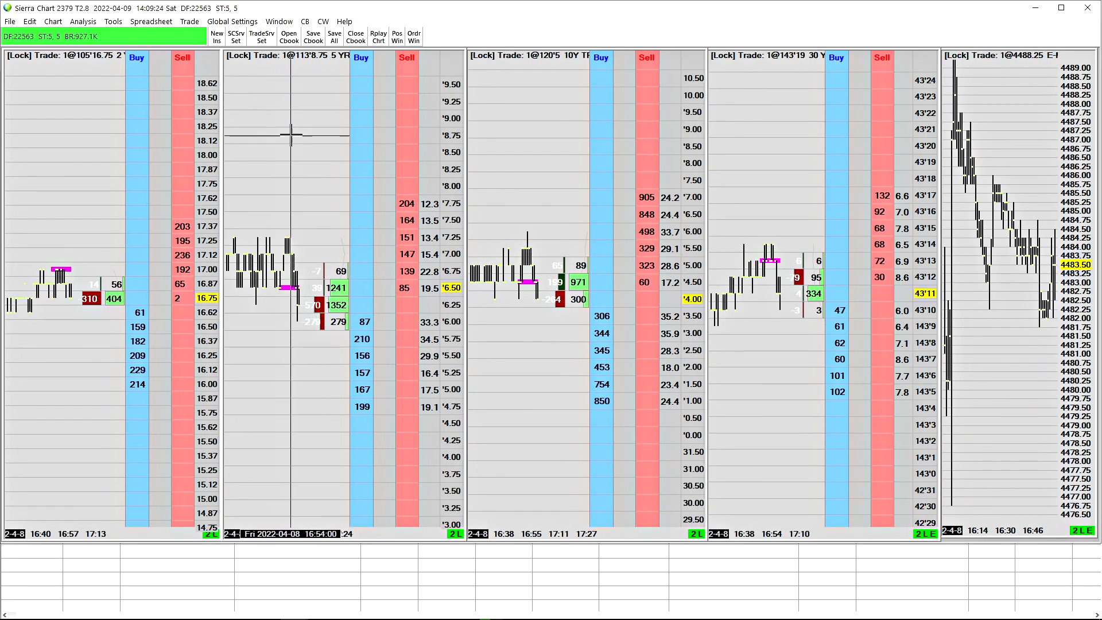
mouse_move(285, 222)
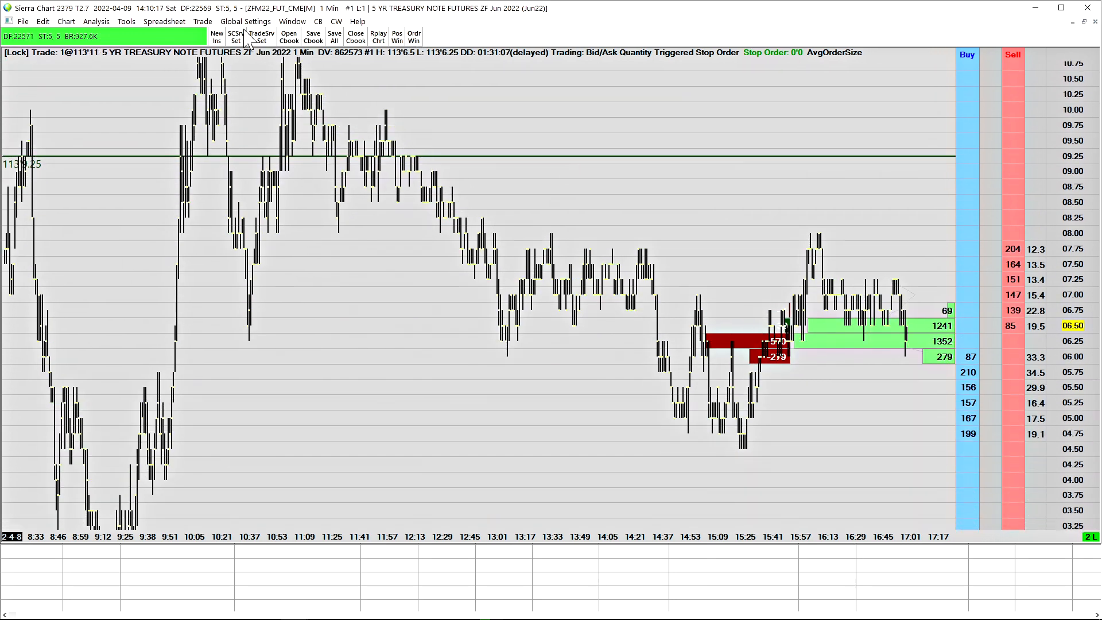
Step: In General Settings, set the scroll wheel to scroll the vertical price scale
click(245, 21)
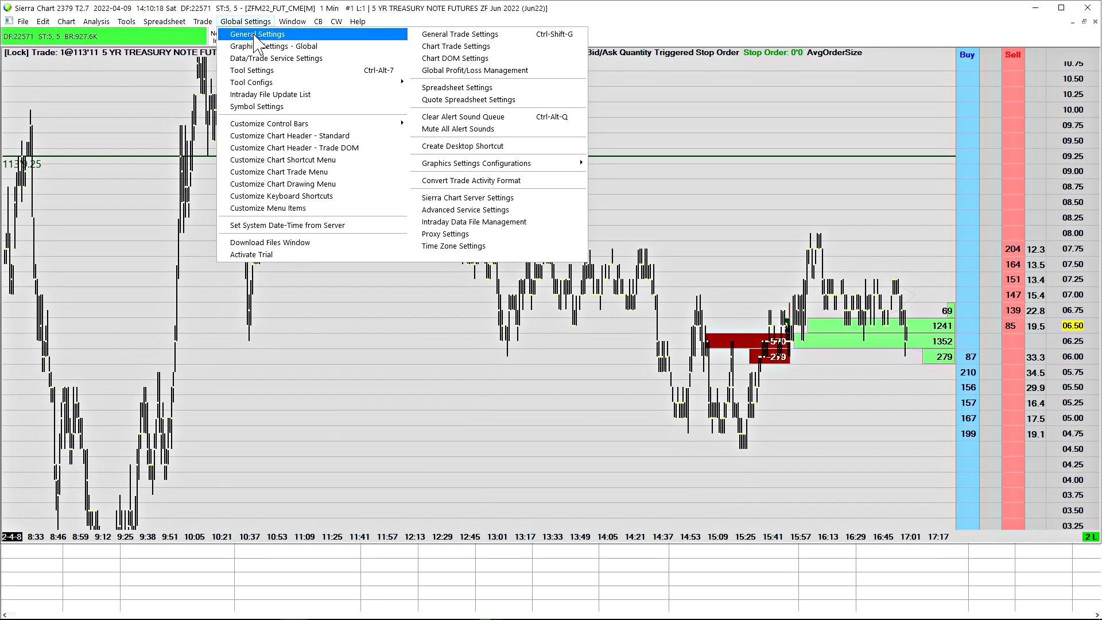
click(257, 34)
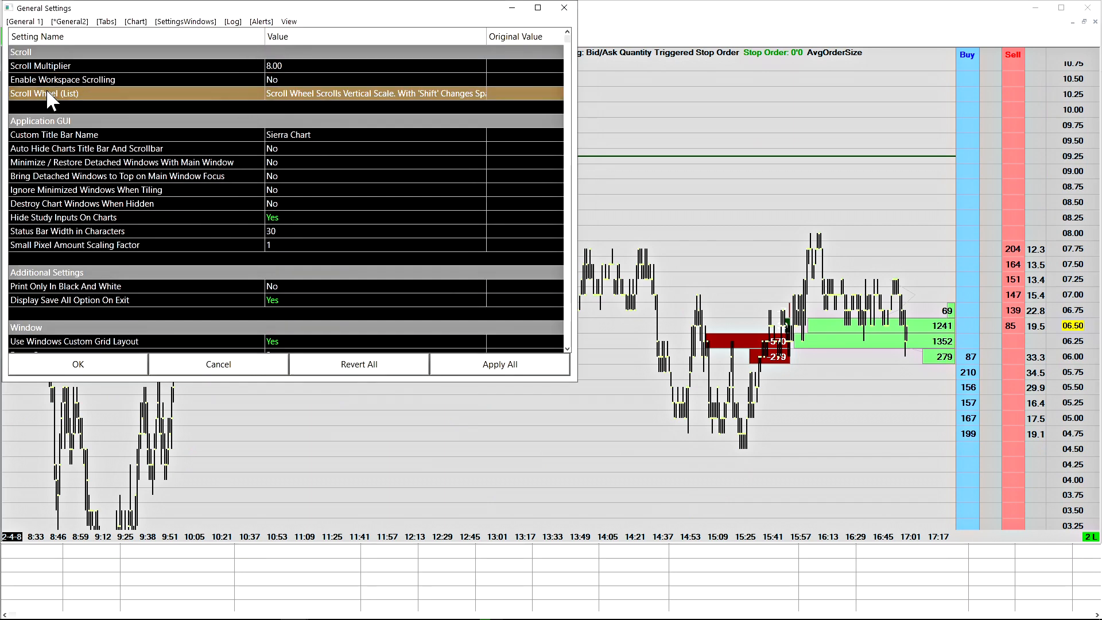
click(376, 94)
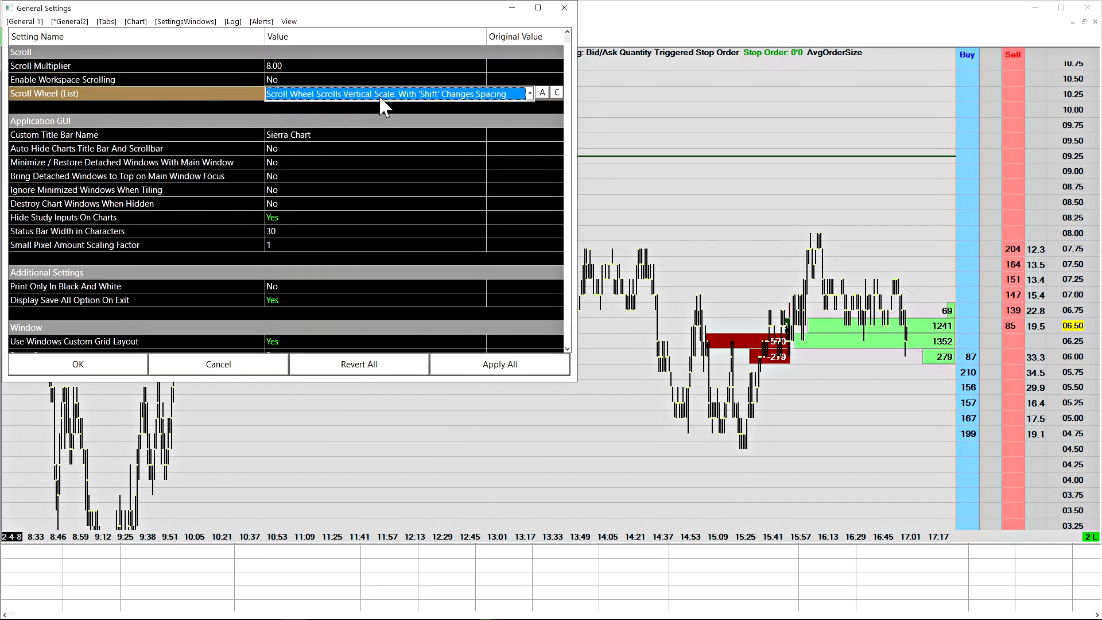
click(528, 93)
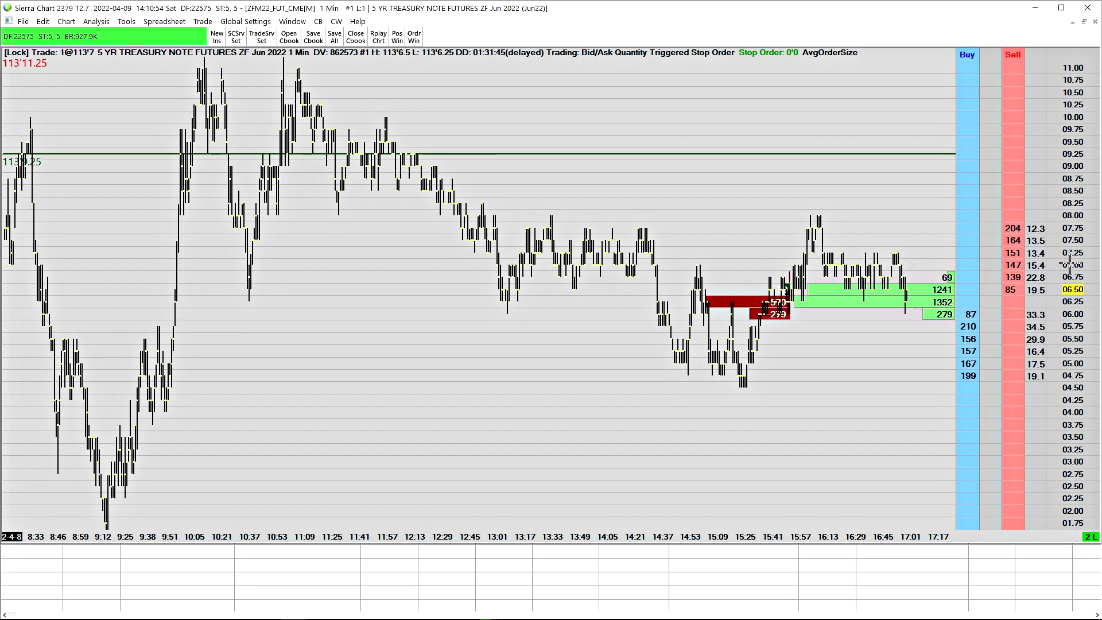
mouse_move(862, 331)
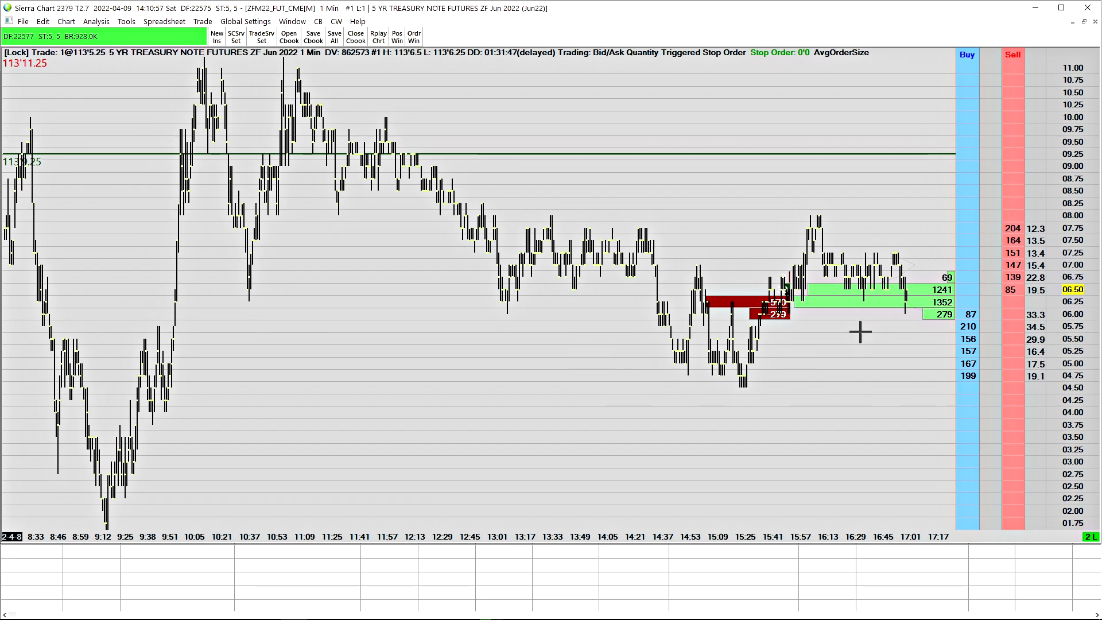
Step: Open the saved treasury futures chartbook from the File menu
click(10, 21)
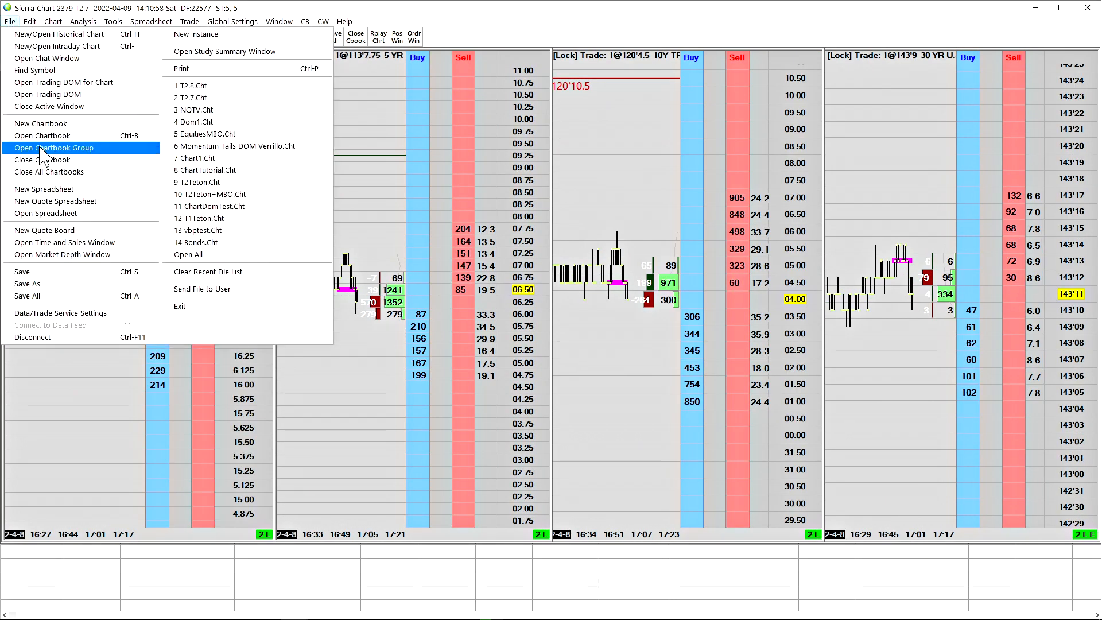
click(42, 136)
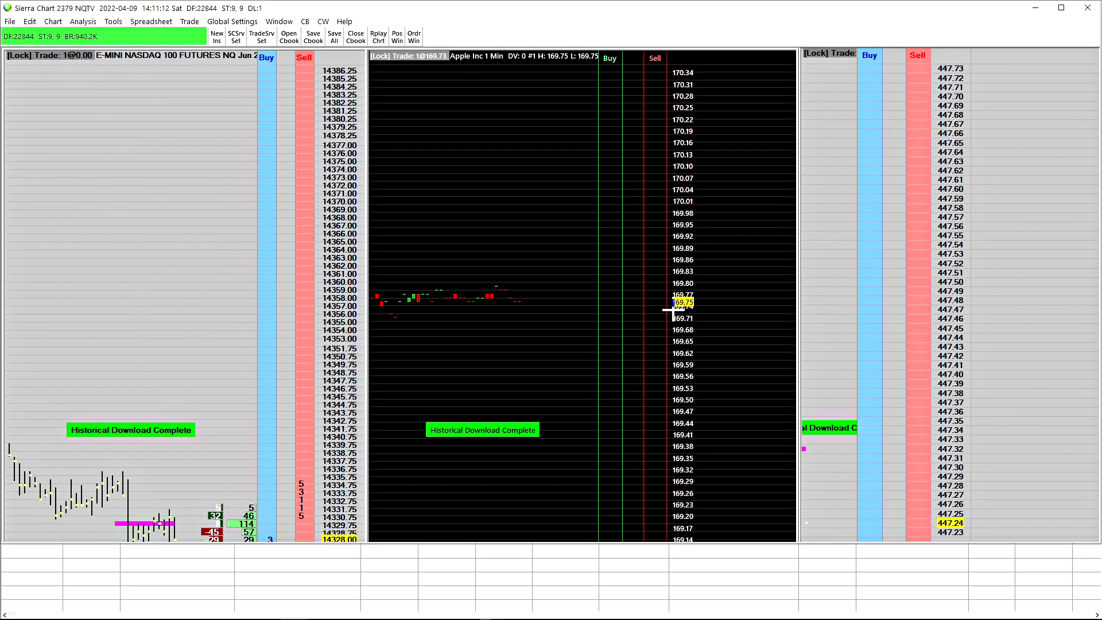
mouse_move(504, 311)
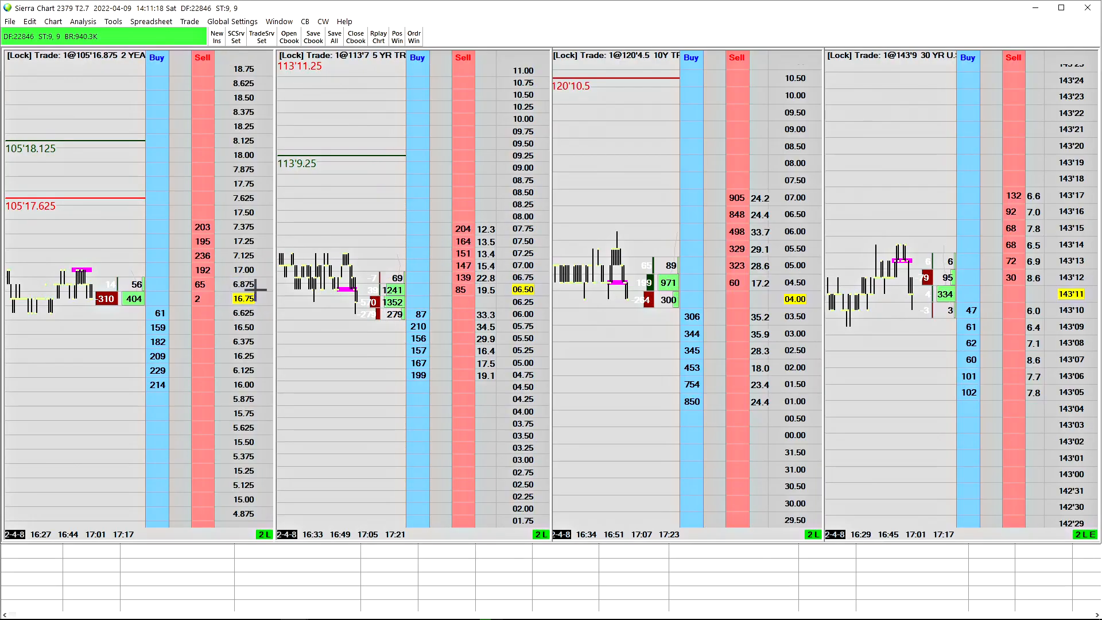
mouse_move(273, 292)
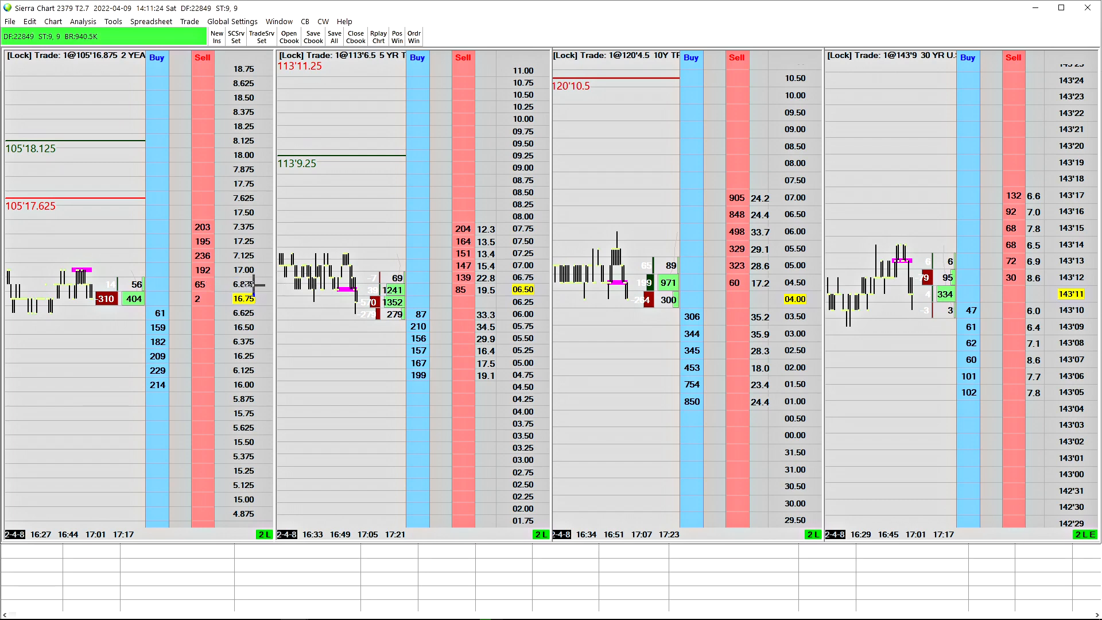
mouse_move(344, 229)
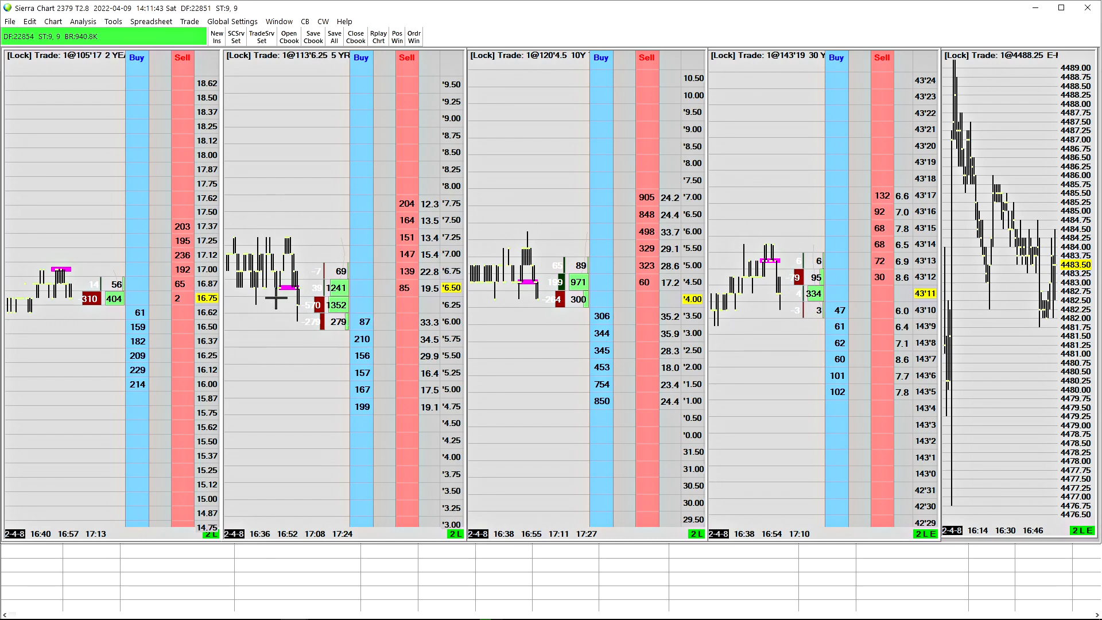
Step: Maximize the 5 YR chart and switch its scale range to User Defined
double_click(282, 56)
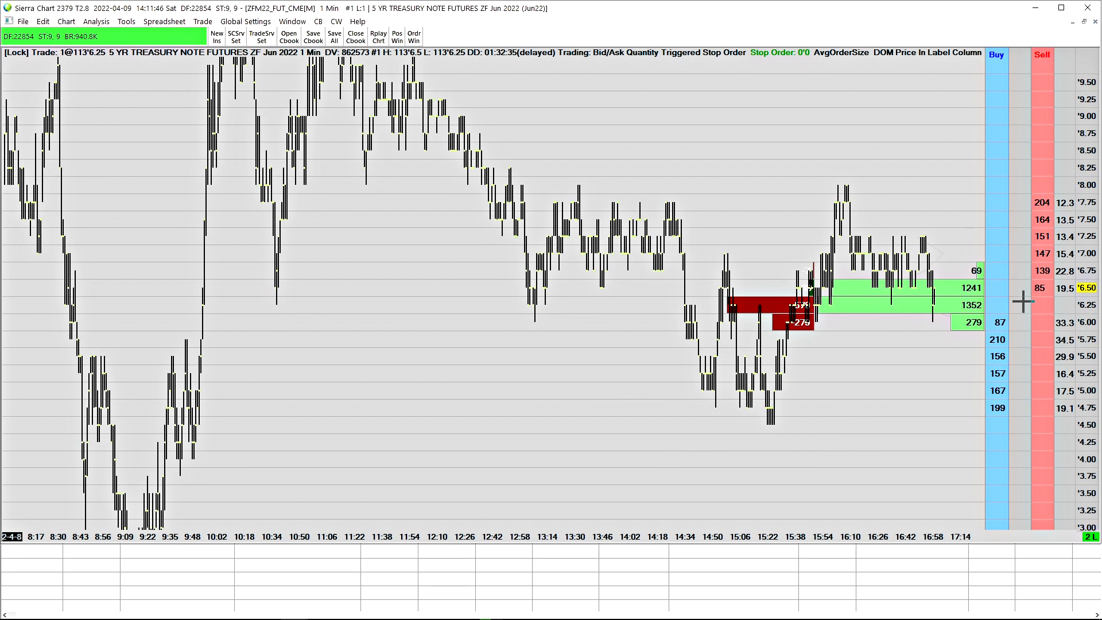
mouse_move(1024, 301)
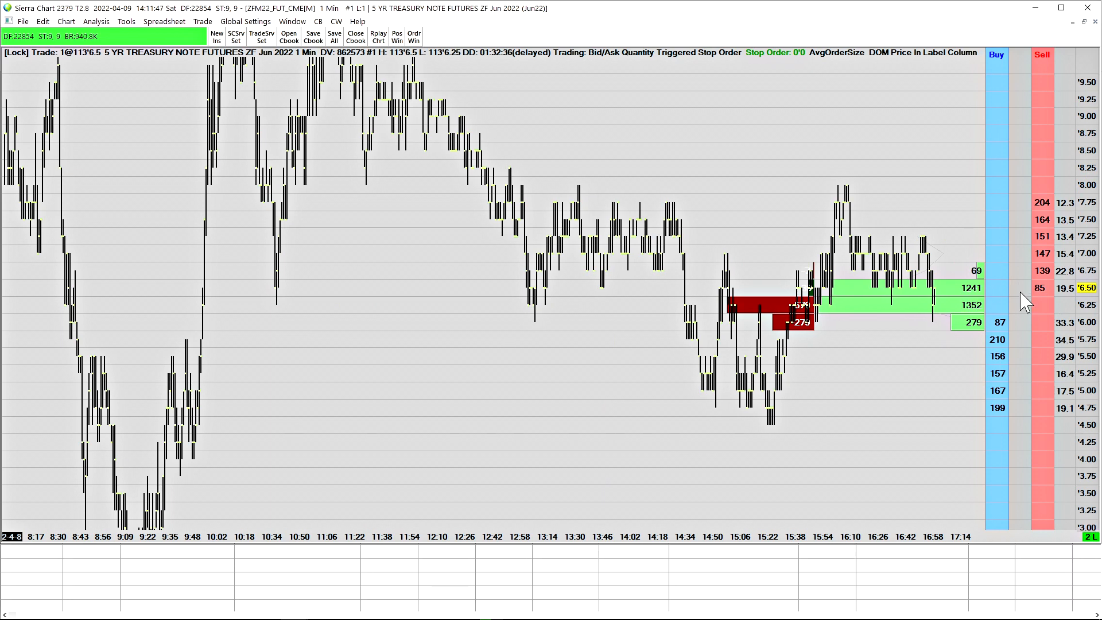
right_click(1025, 303)
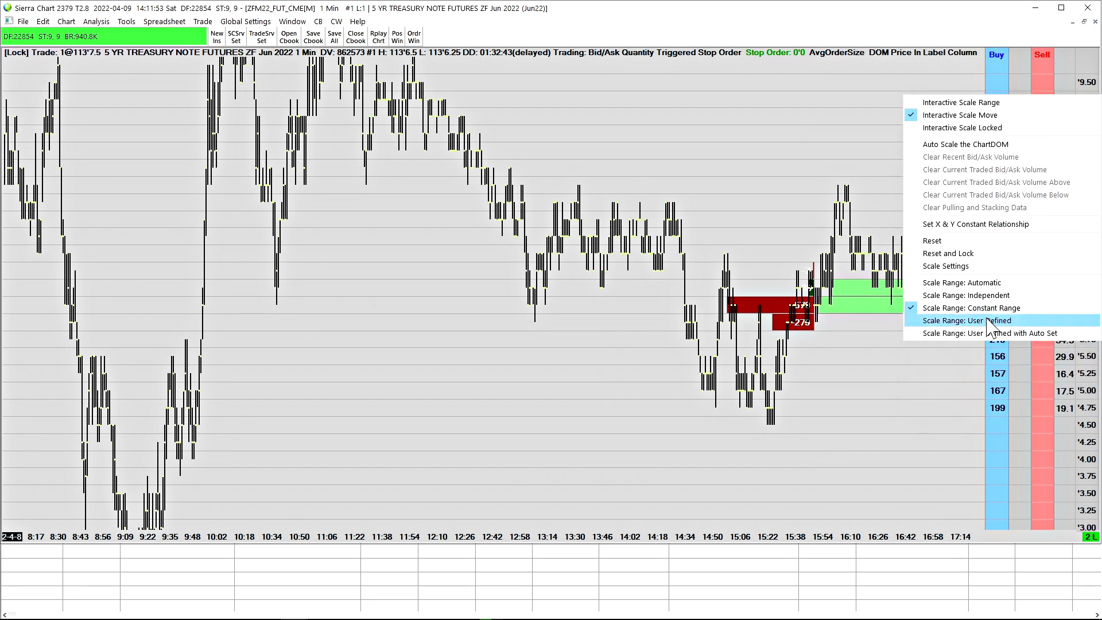
click(975, 321)
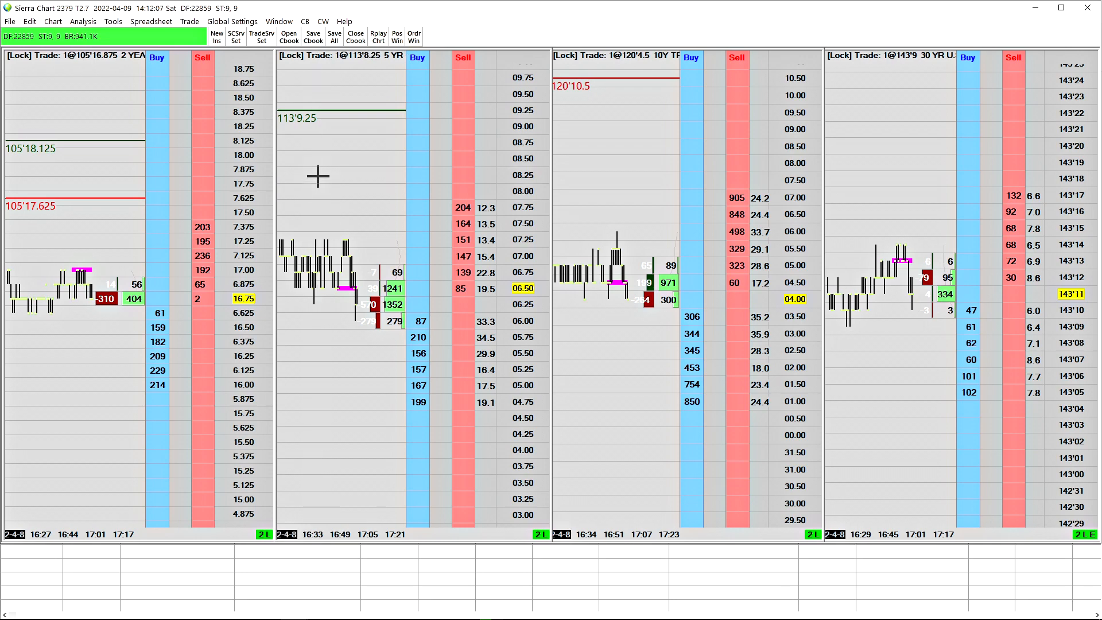
mouse_move(338, 354)
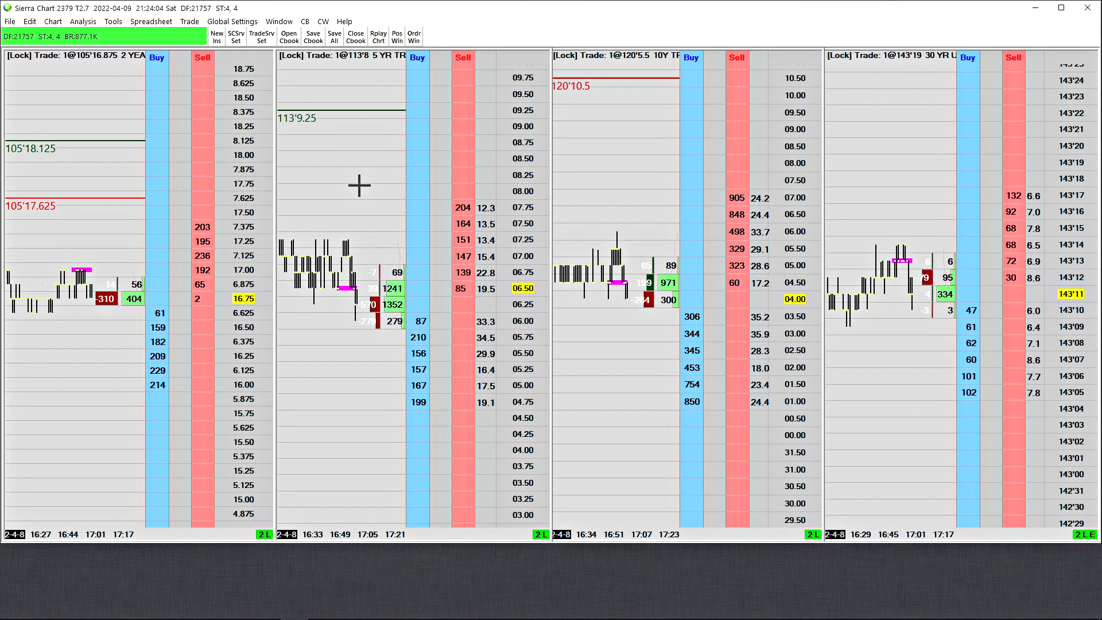
mouse_move(386, 186)
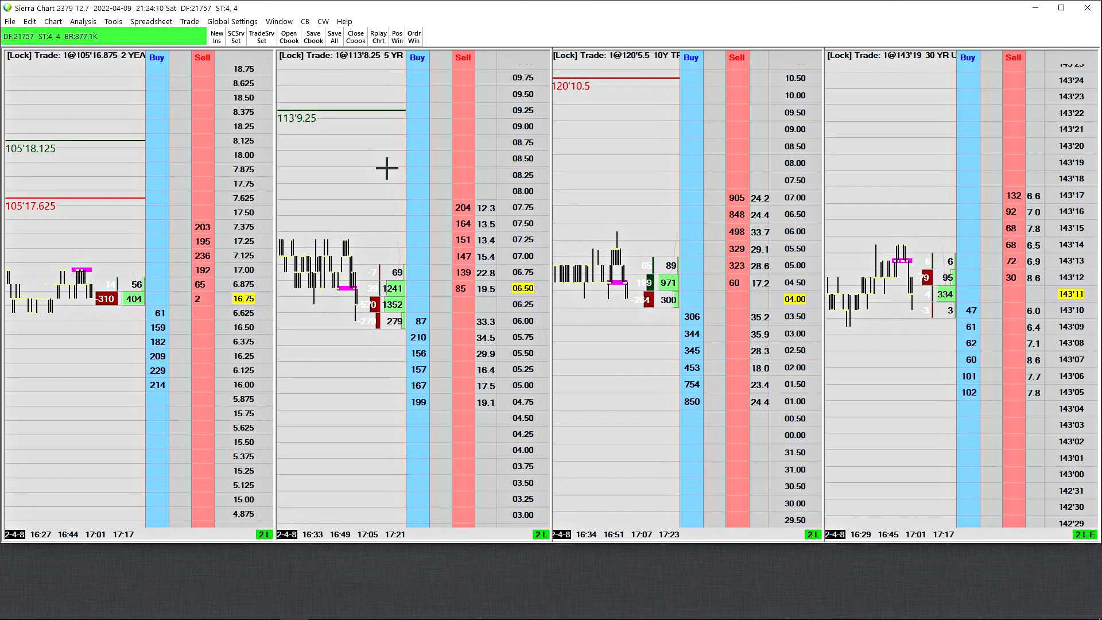
mouse_move(386, 179)
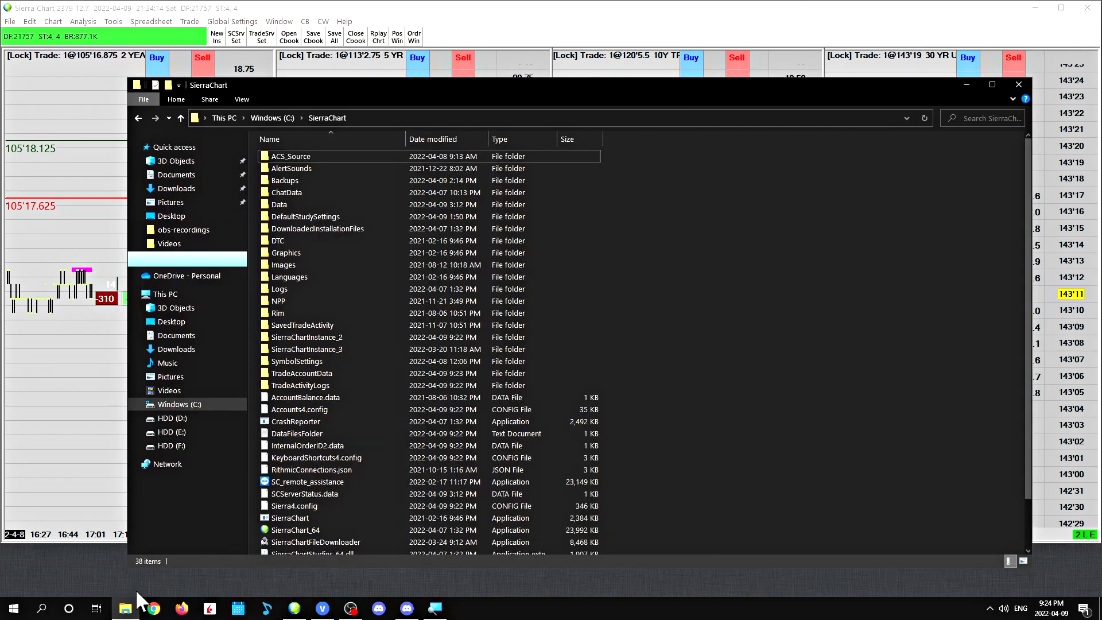
mouse_move(291, 156)
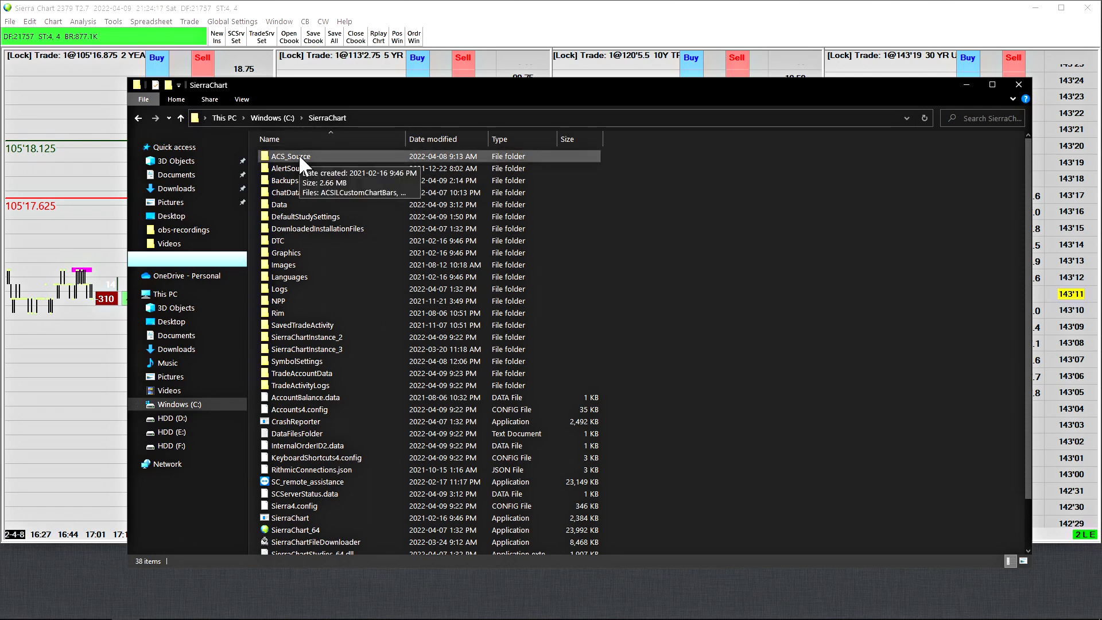
double_click(290, 156)
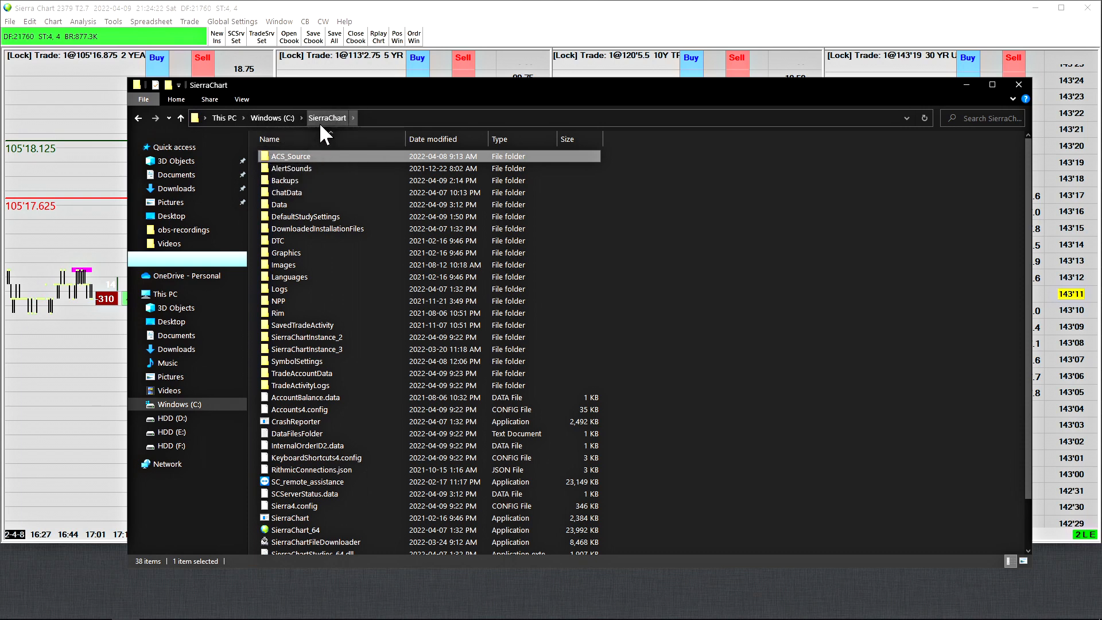
mouse_move(299, 165)
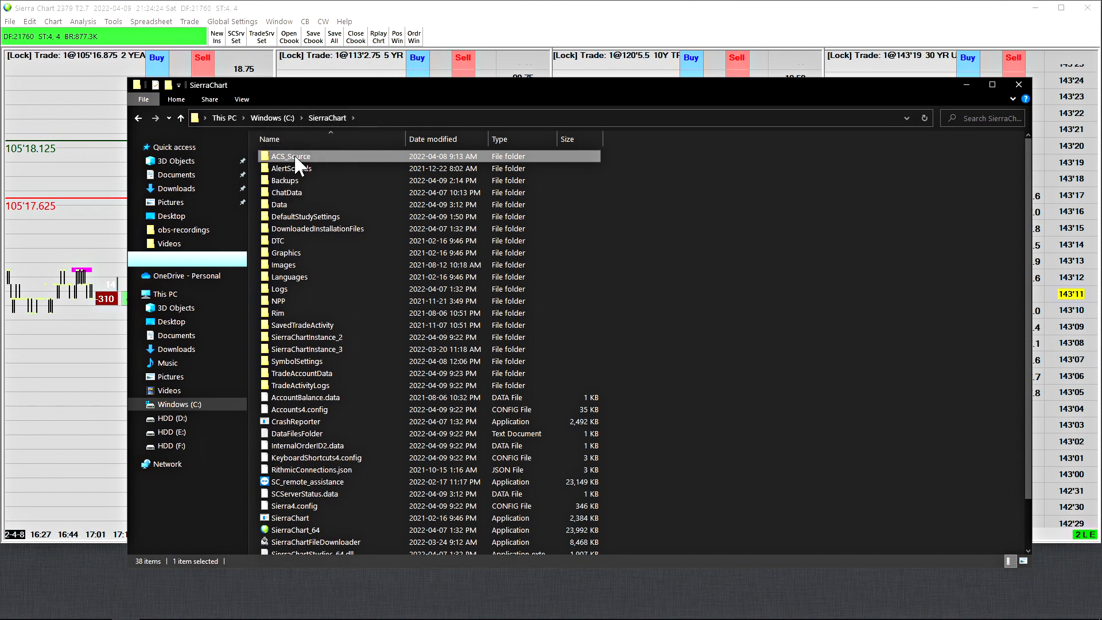
double_click(291, 156)
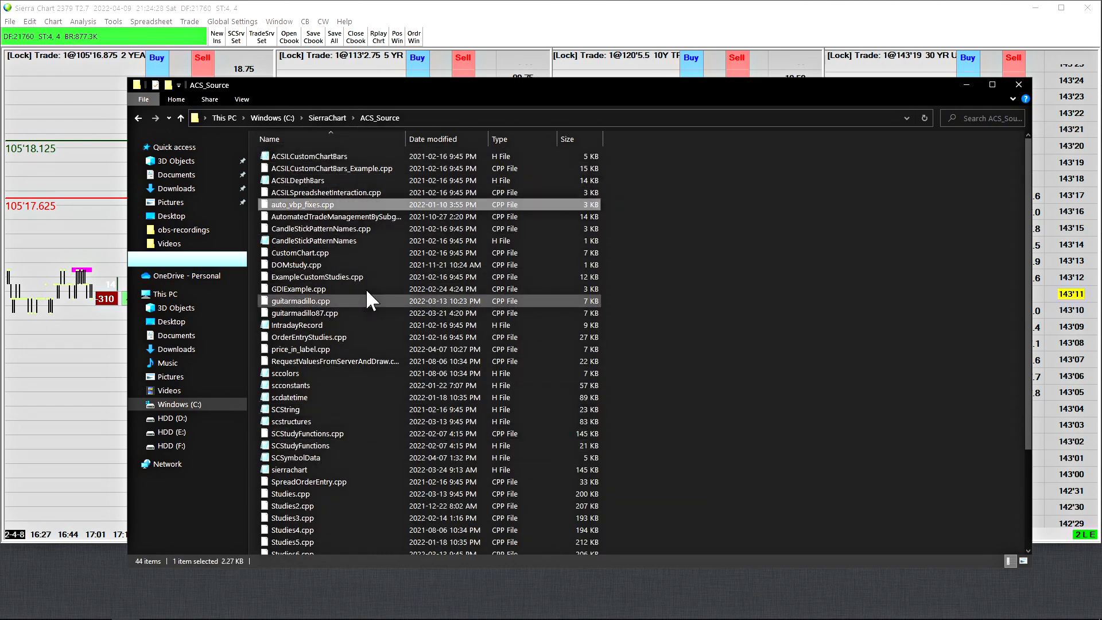
mouse_move(316, 207)
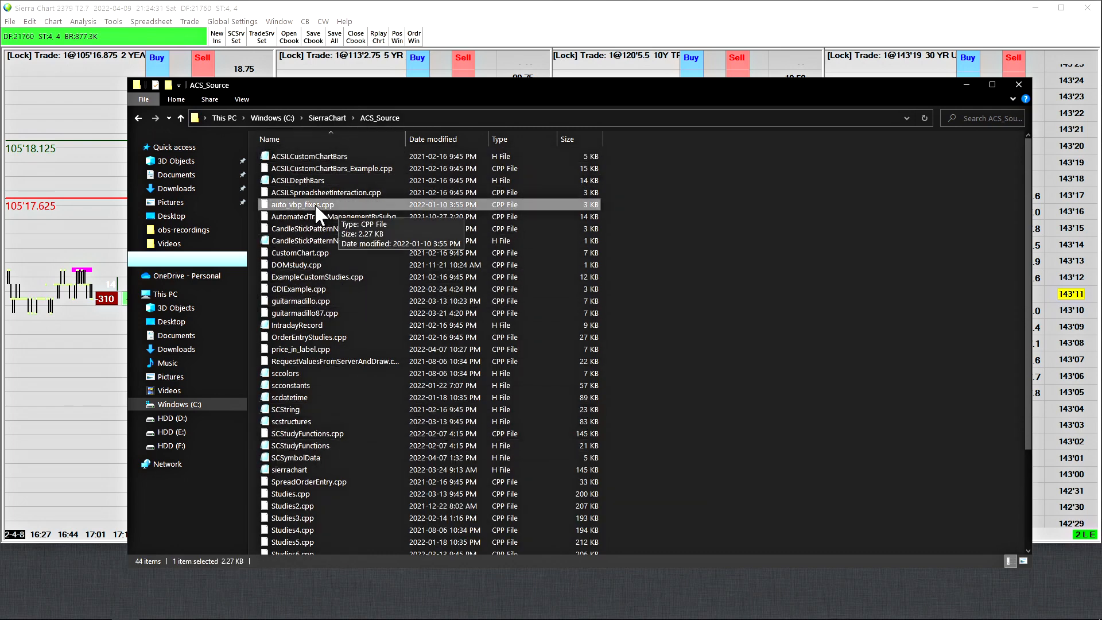
mouse_move(325, 307)
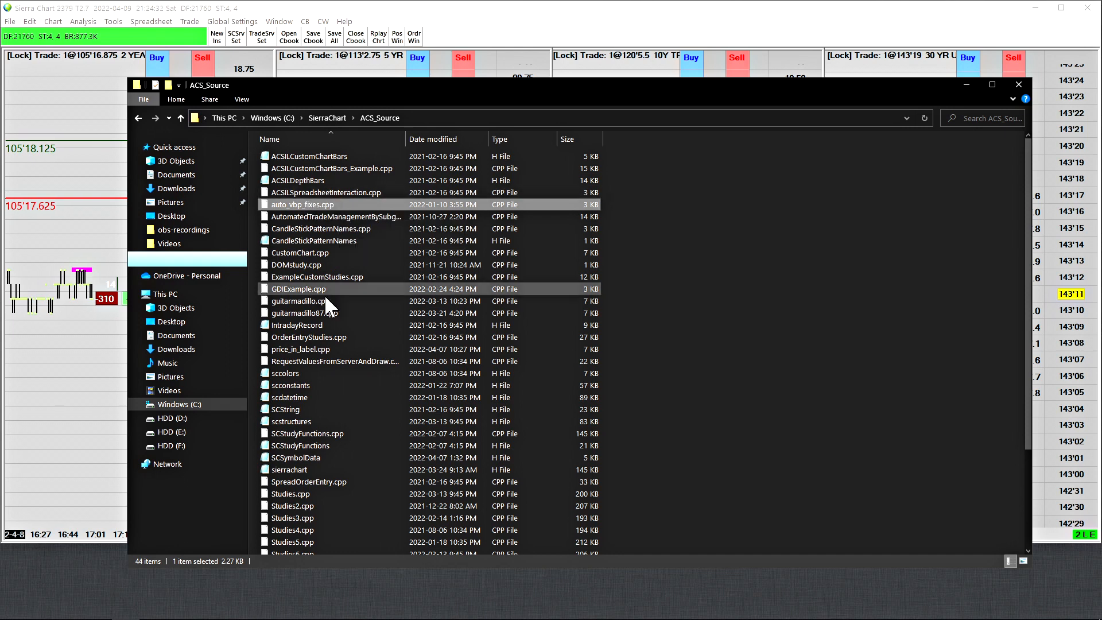
click(301, 349)
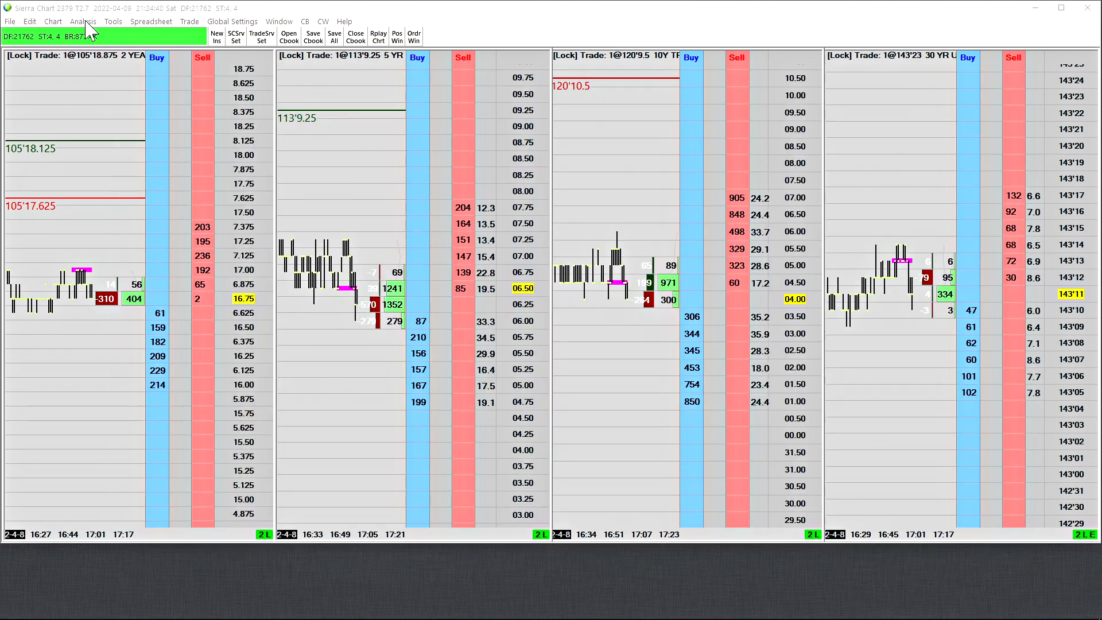
click(82, 21)
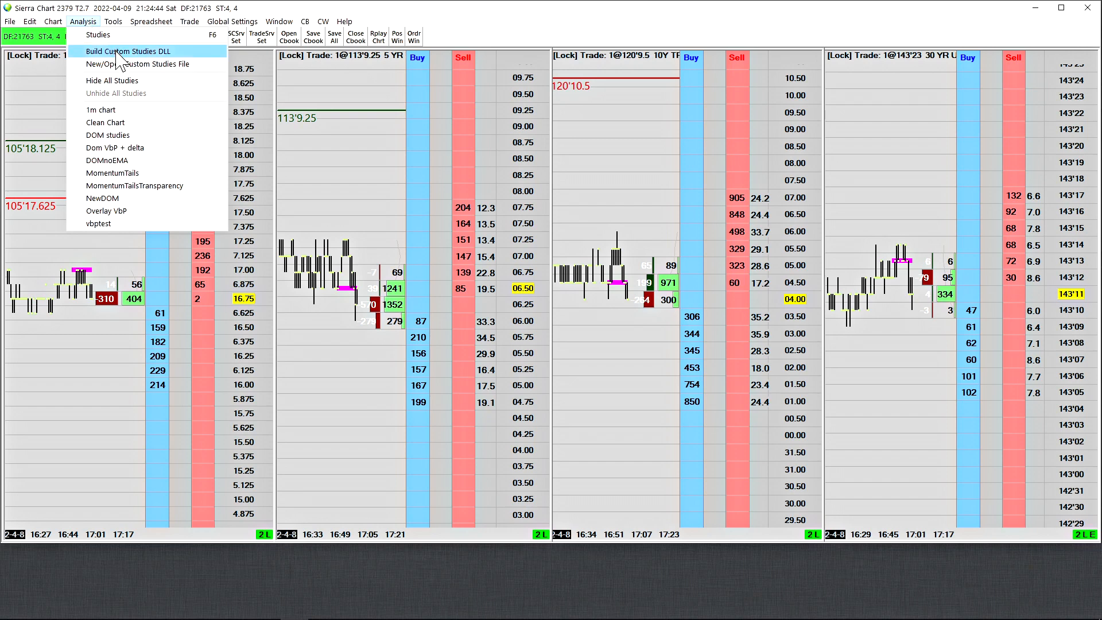
click(128, 50)
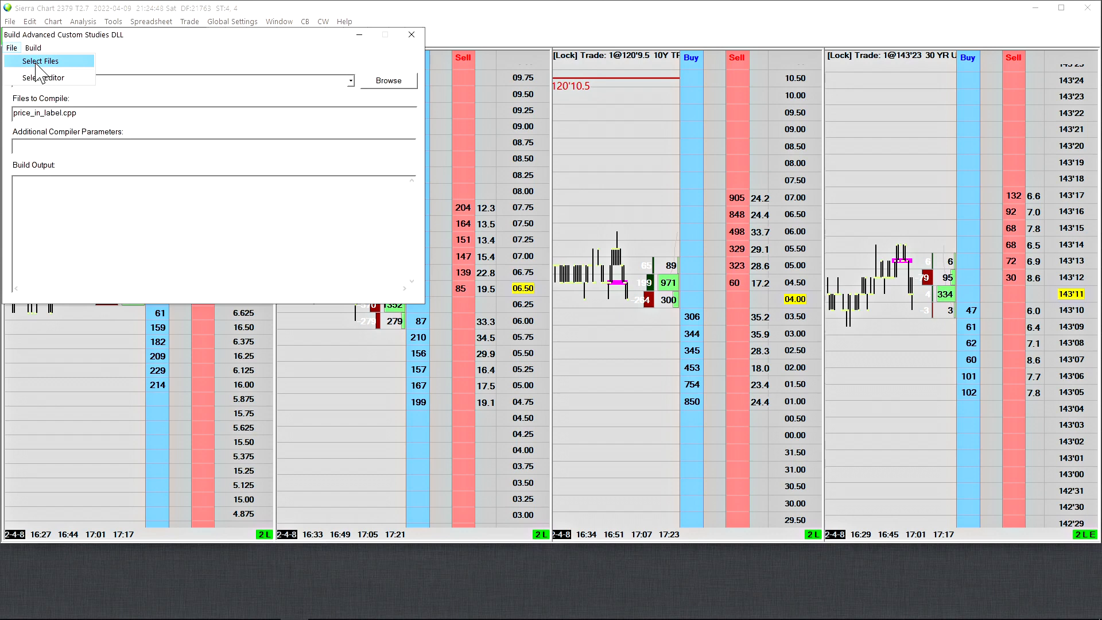
click(32, 47)
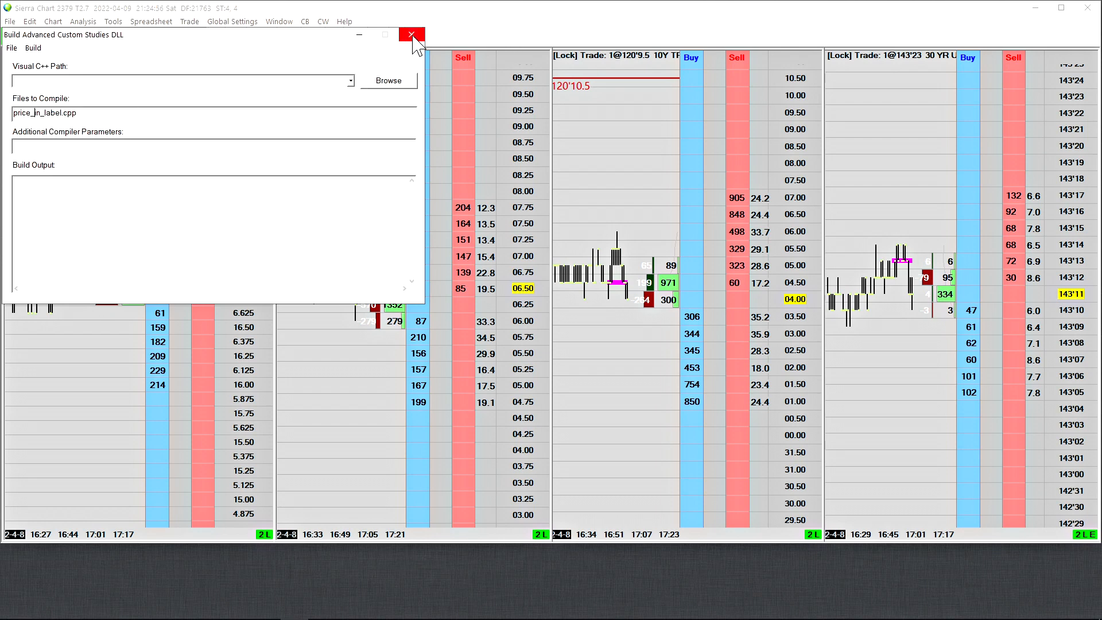
click(411, 34)
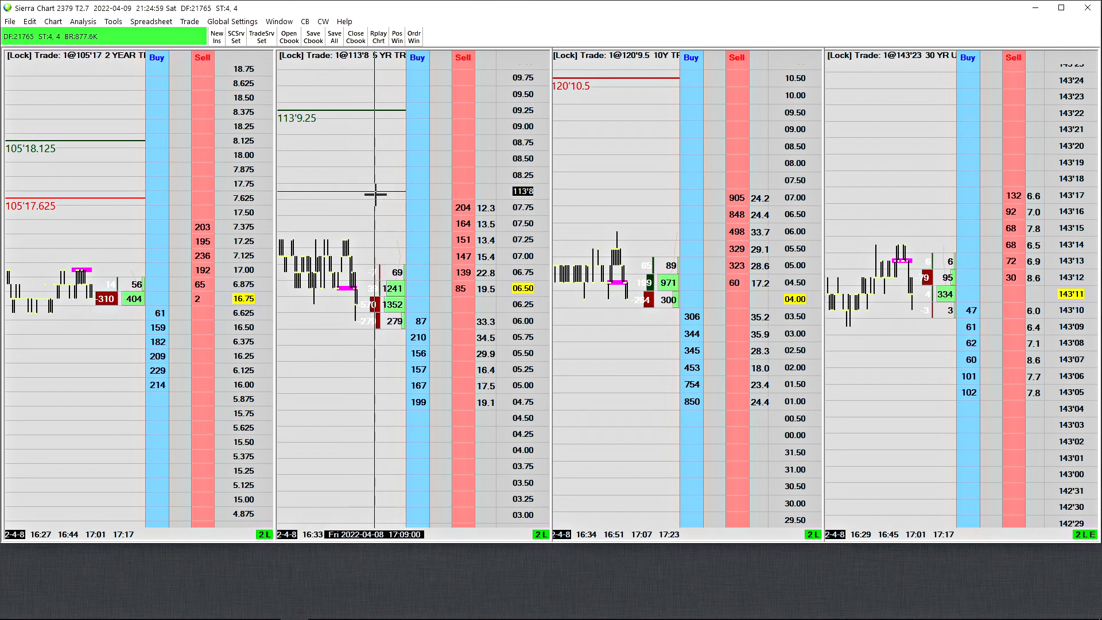
Step: Add the custom study Frozen Tundra - DOM Price In Label Column and review its settings
click(82, 22)
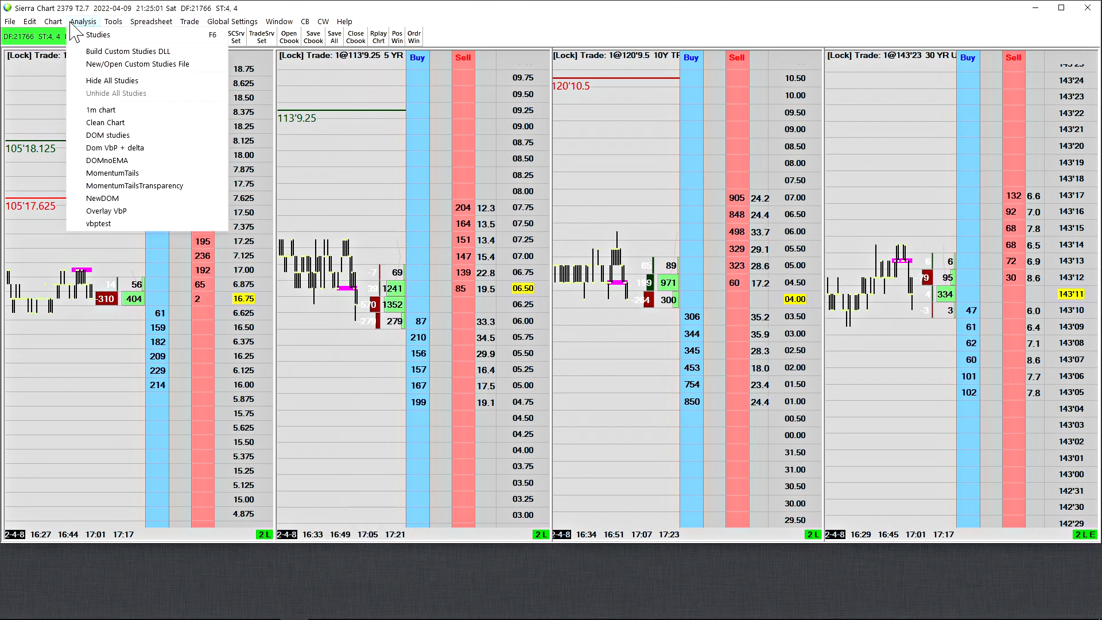
mouse_move(97, 34)
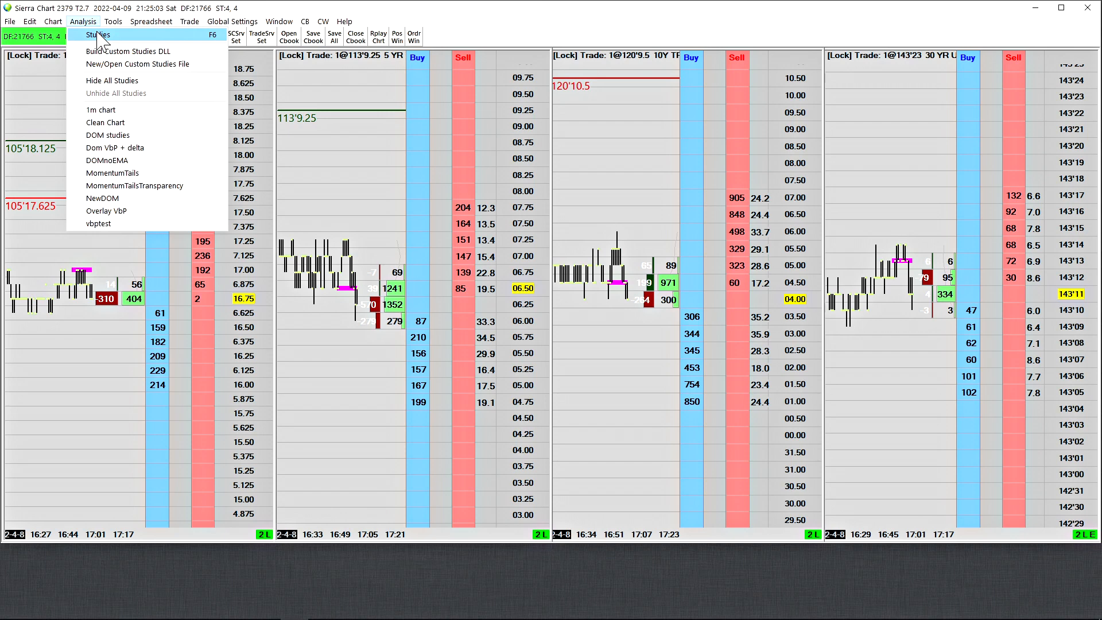
click(97, 35)
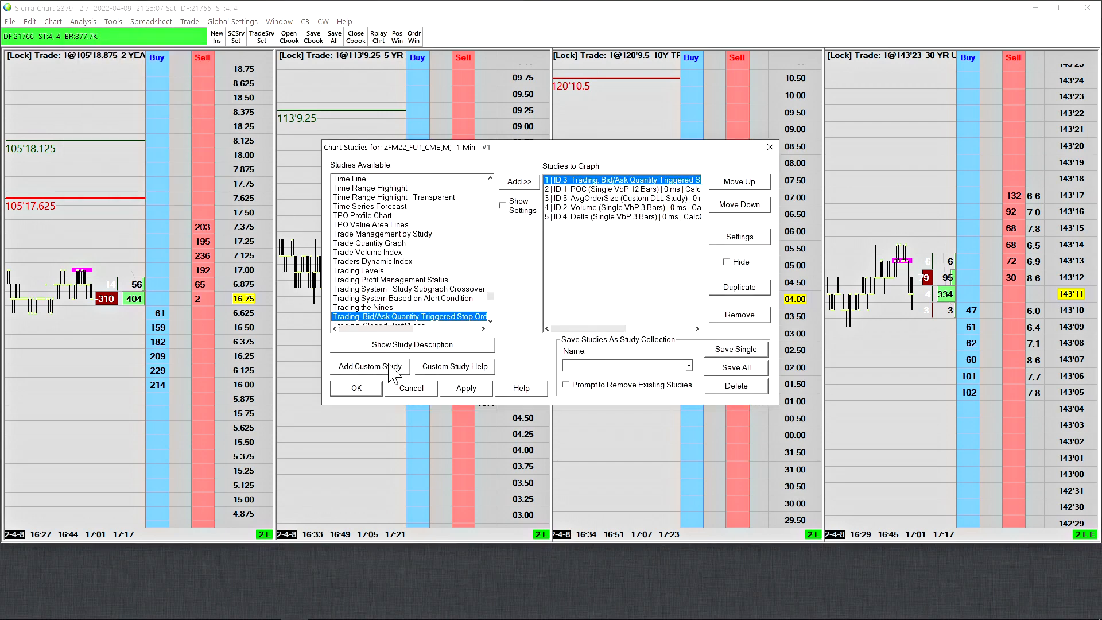
click(369, 366)
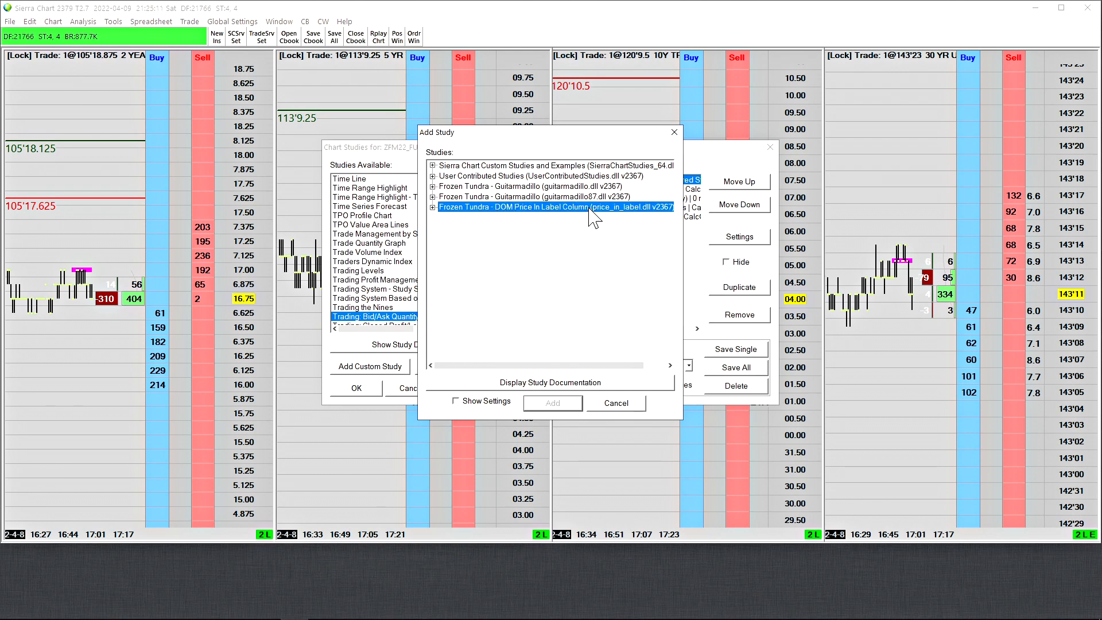
mouse_move(503, 214)
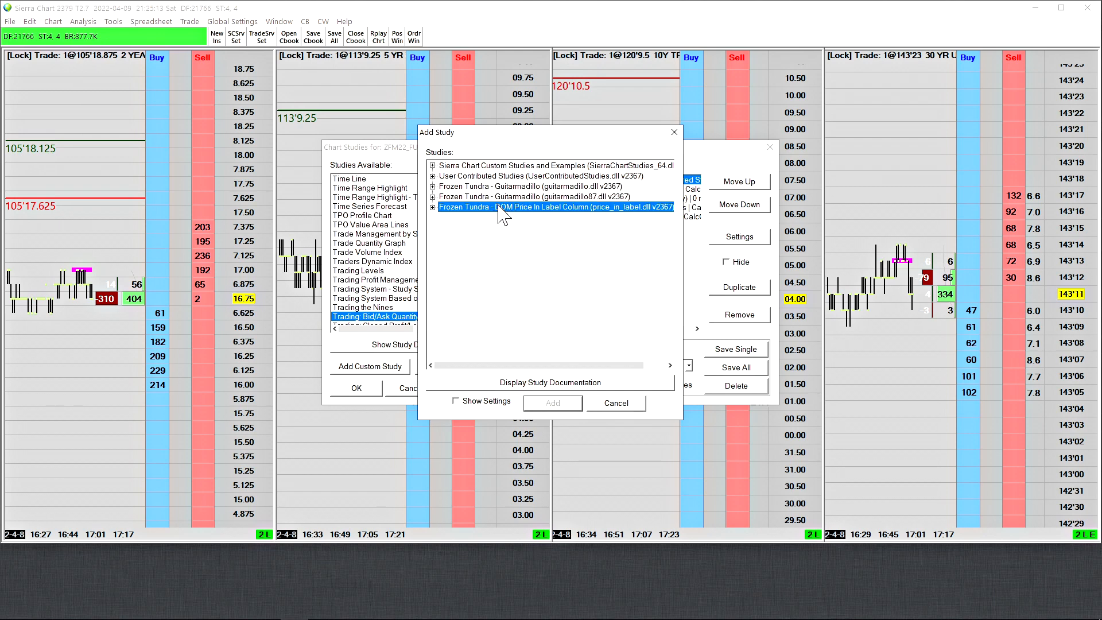
click(434, 207)
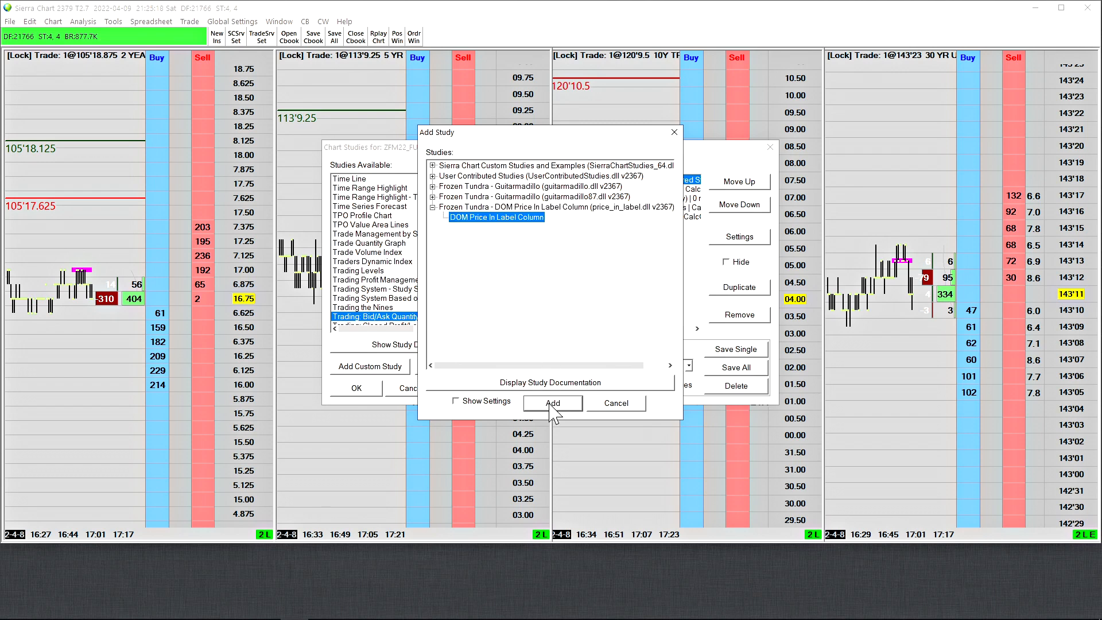
click(553, 403)
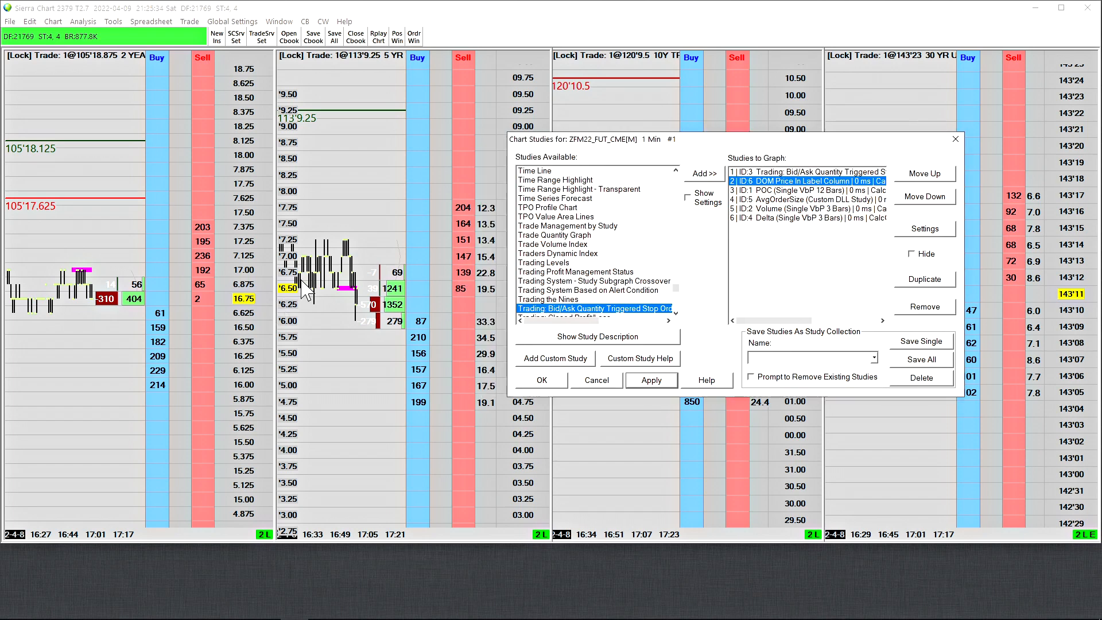
mouse_move(401, 242)
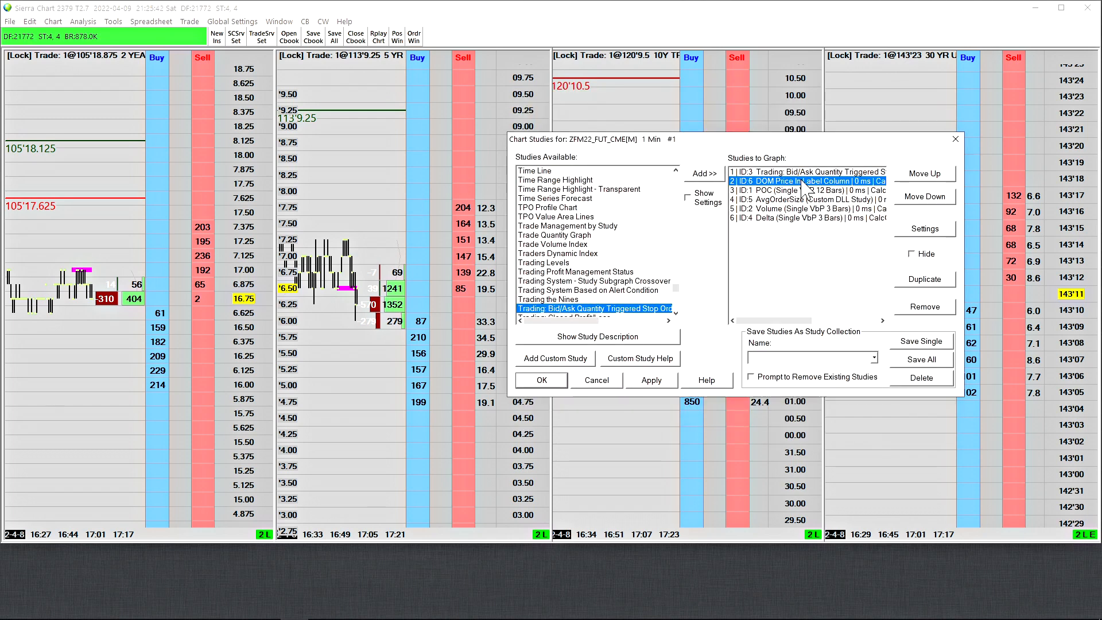
click(925, 229)
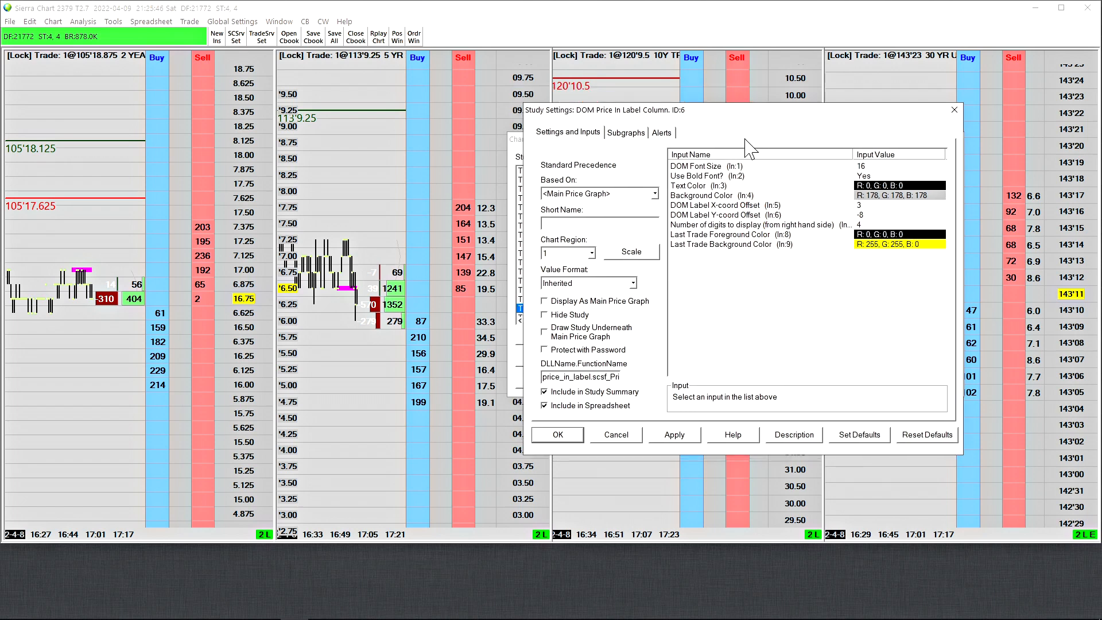
mouse_move(740, 244)
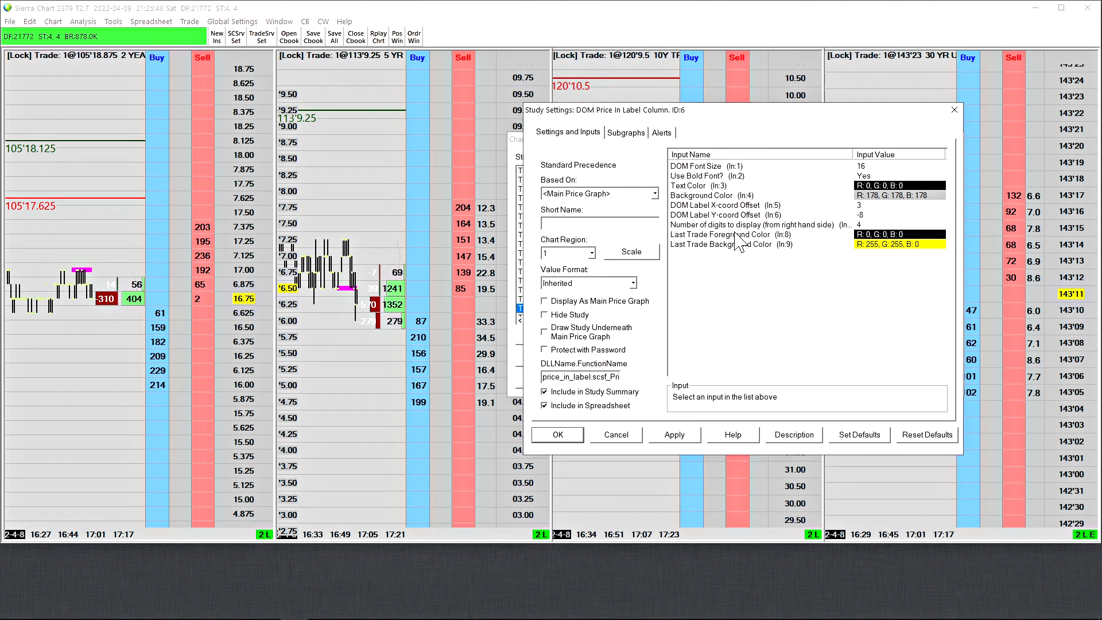
mouse_move(250, 282)
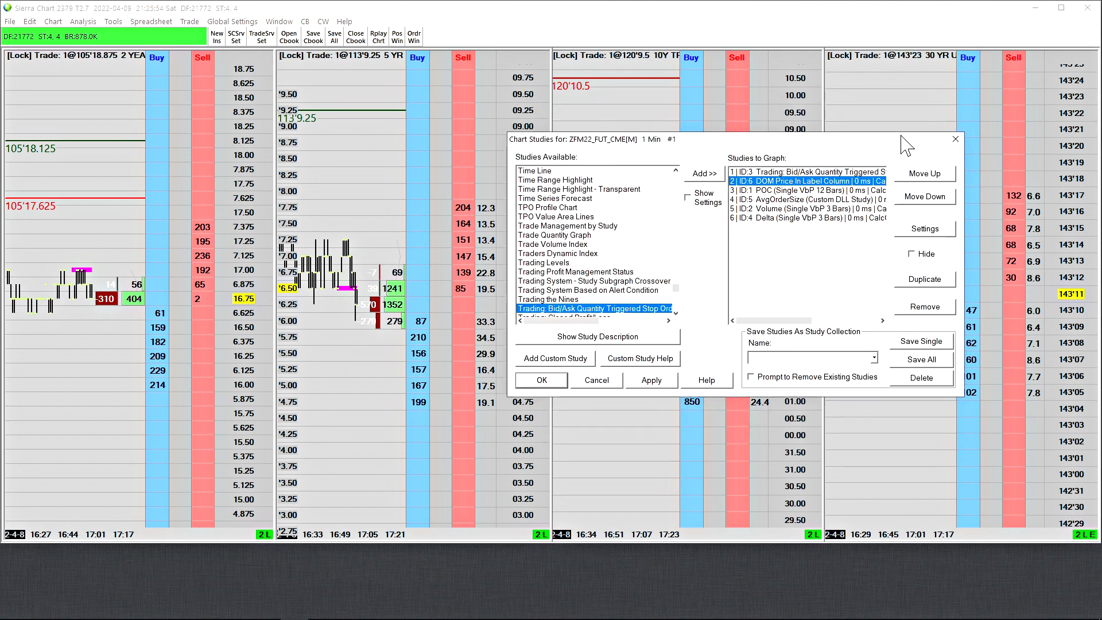
mouse_move(841, 190)
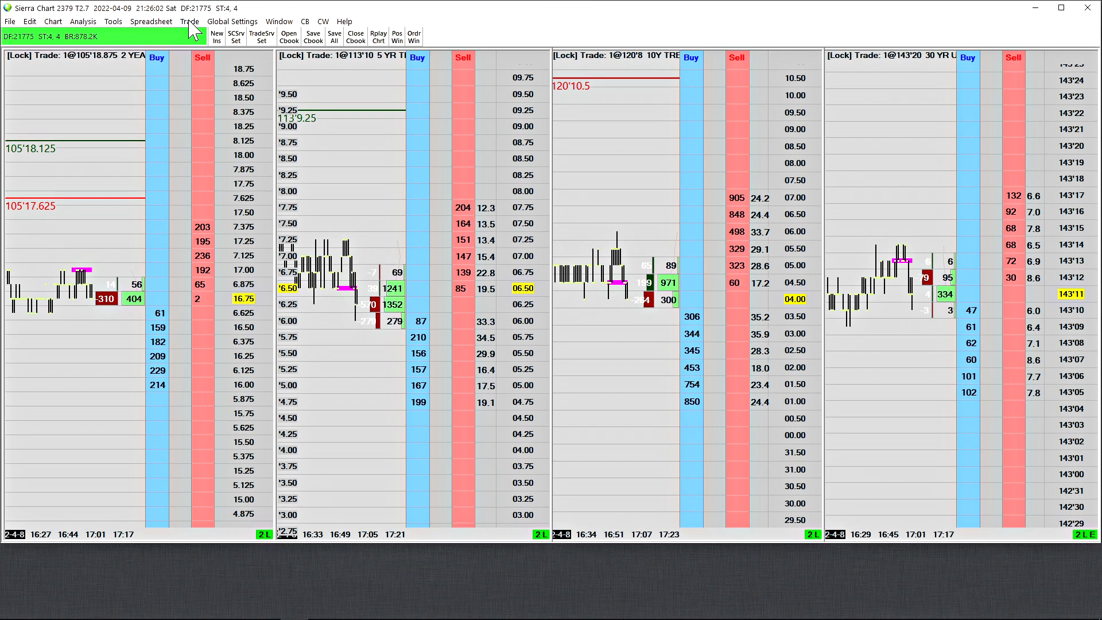
Step: In Customize Chart DOM Columns, select Label Column among the hidden columns
click(189, 22)
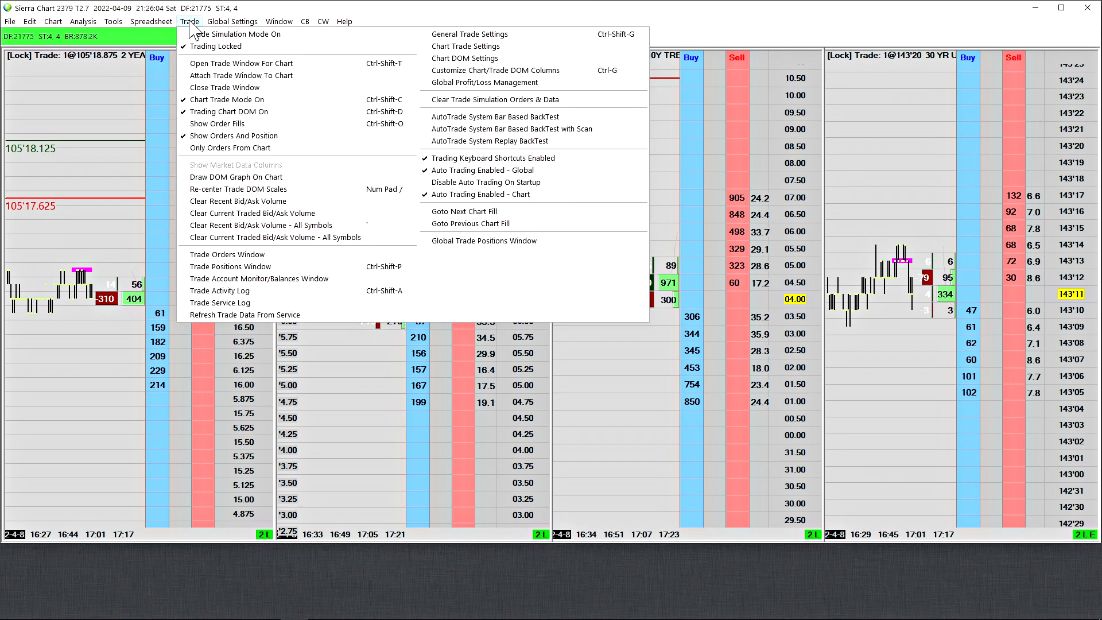
mouse_move(496, 70)
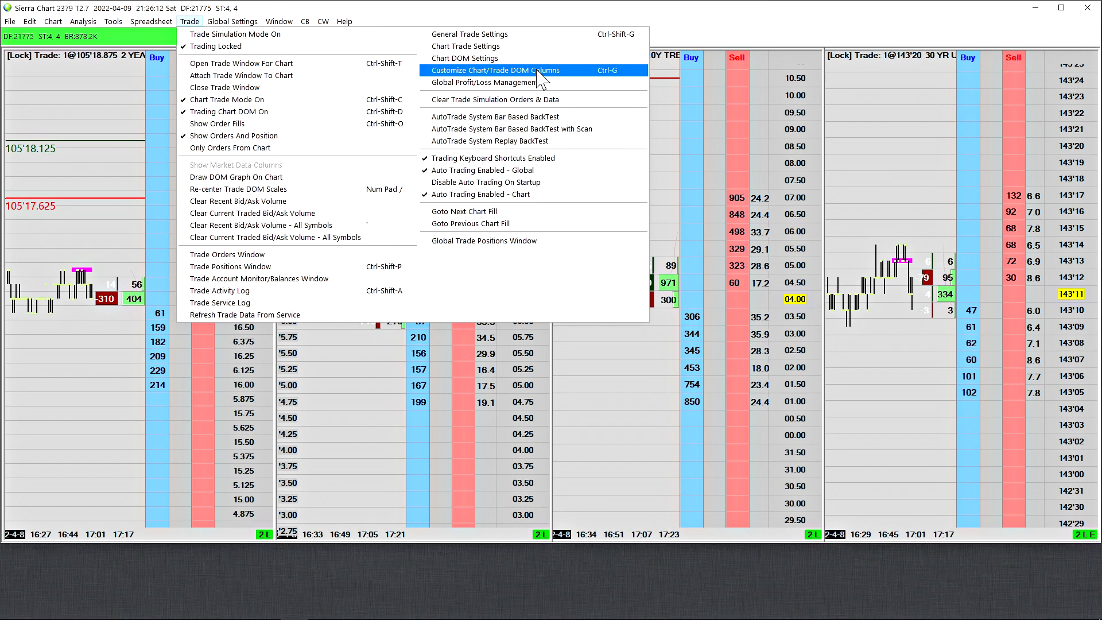
click(495, 70)
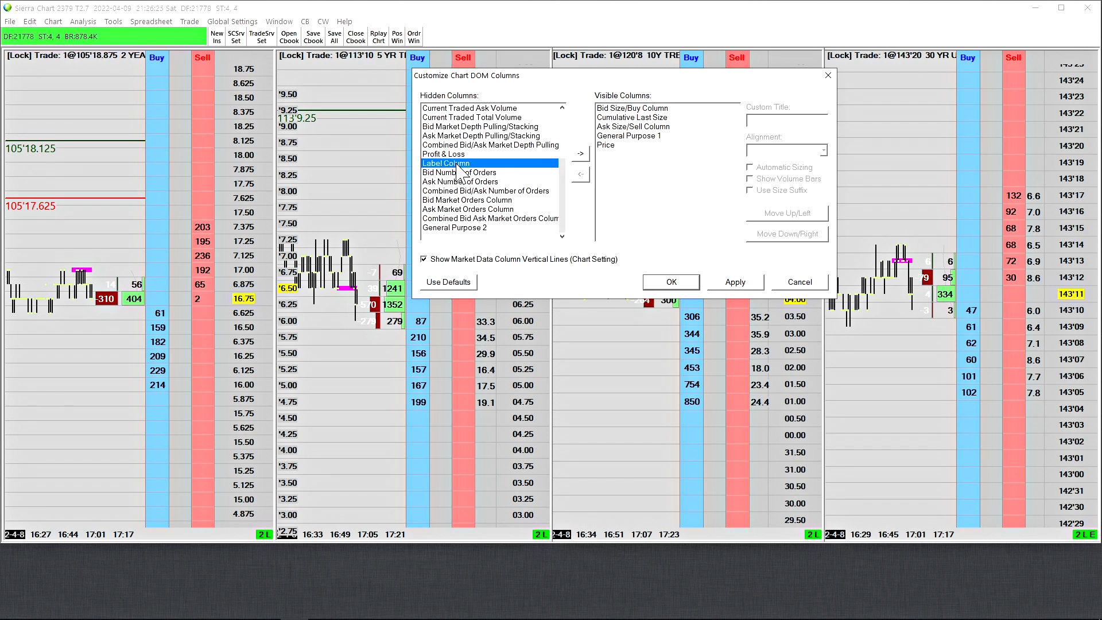
mouse_move(538, 172)
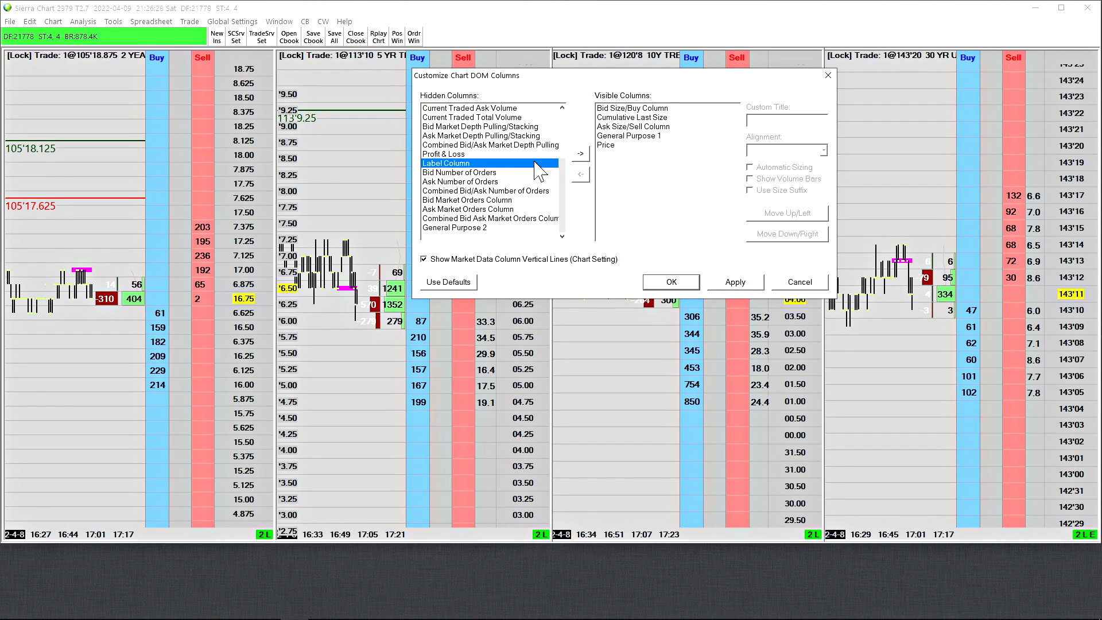
click(579, 153)
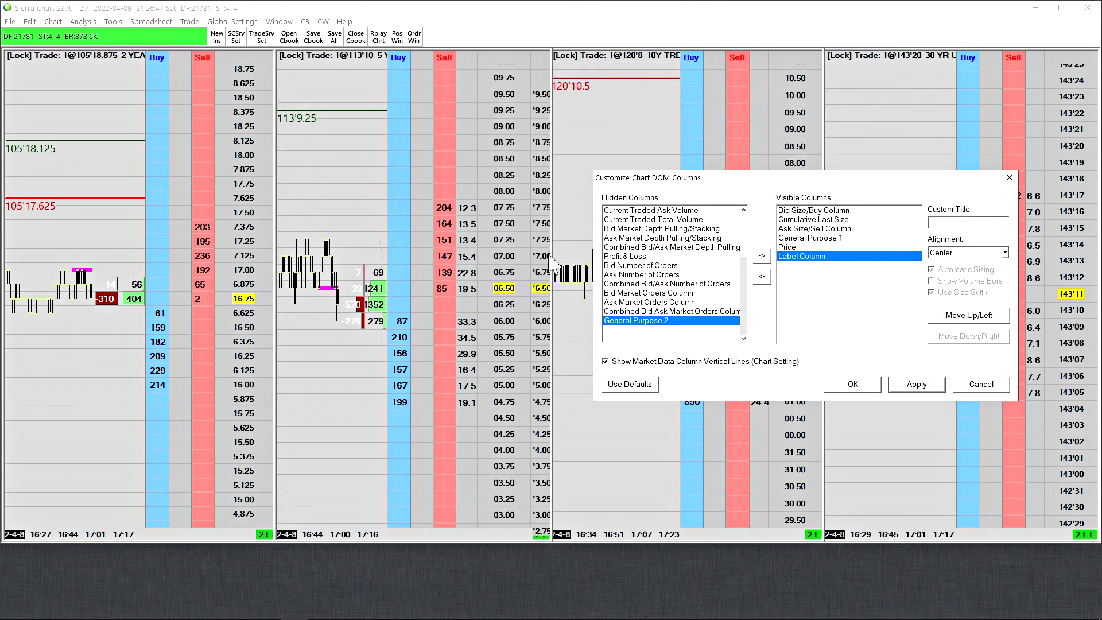
mouse_move(910, 192)
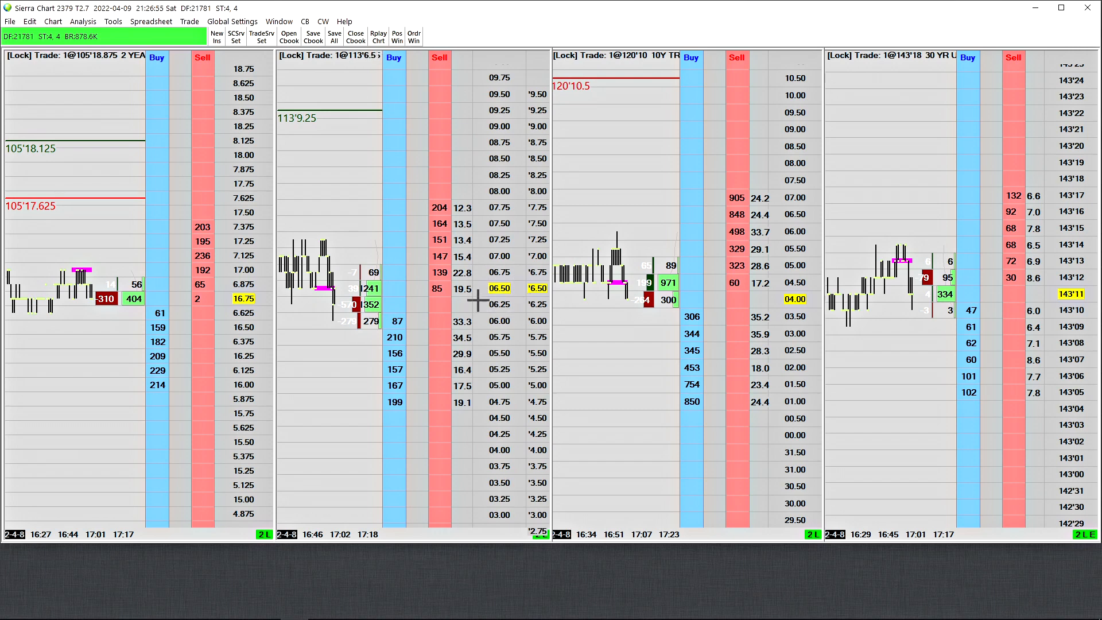
mouse_move(420, 251)
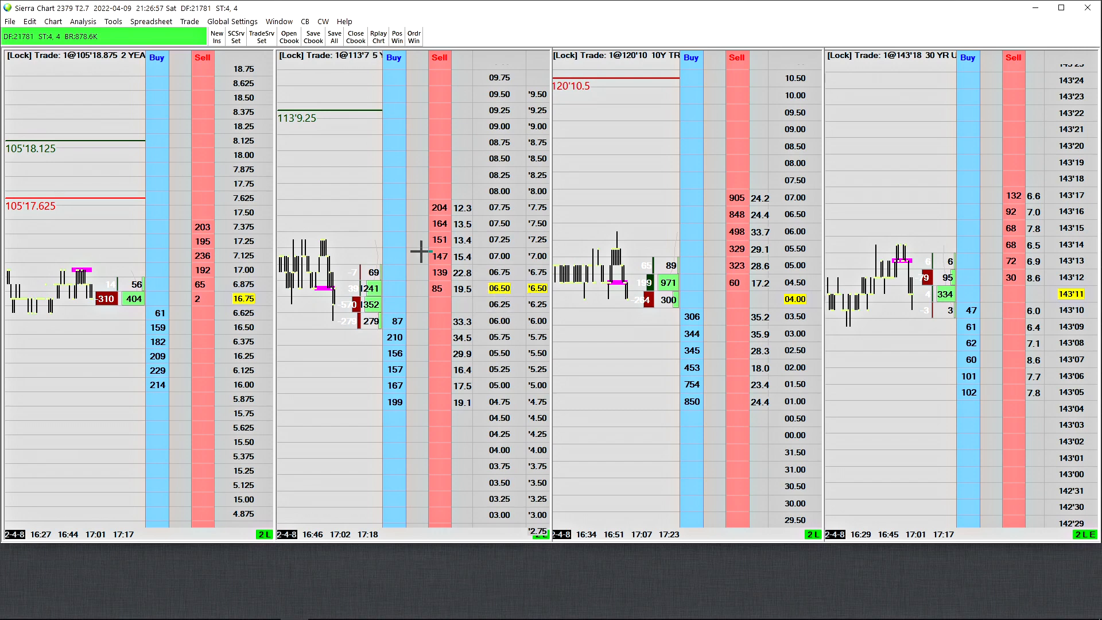
mouse_move(352, 195)
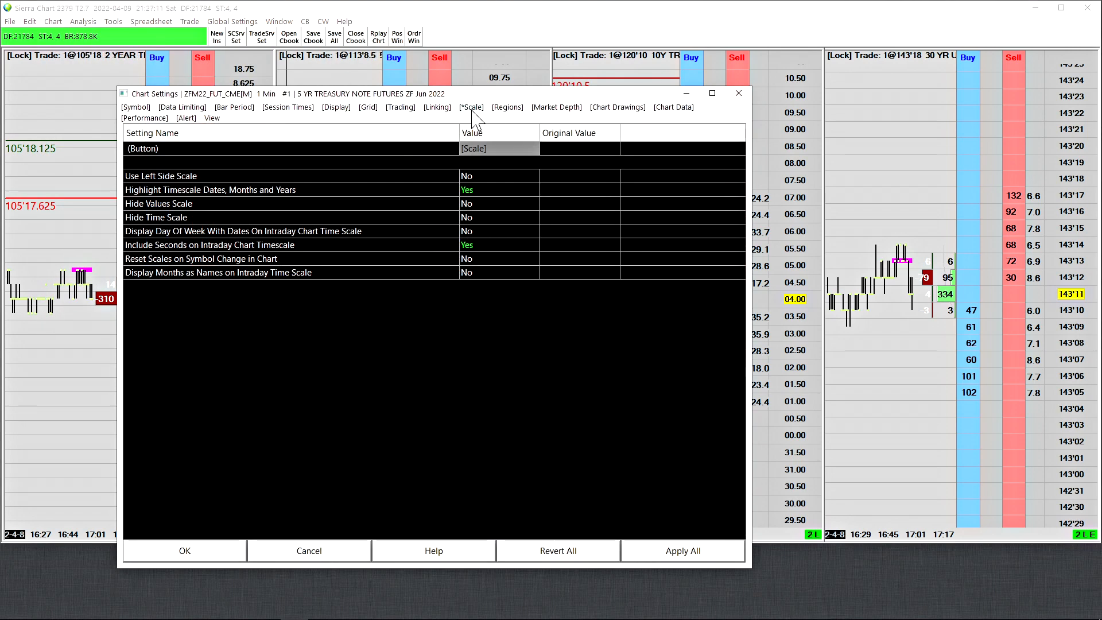
mouse_move(144, 211)
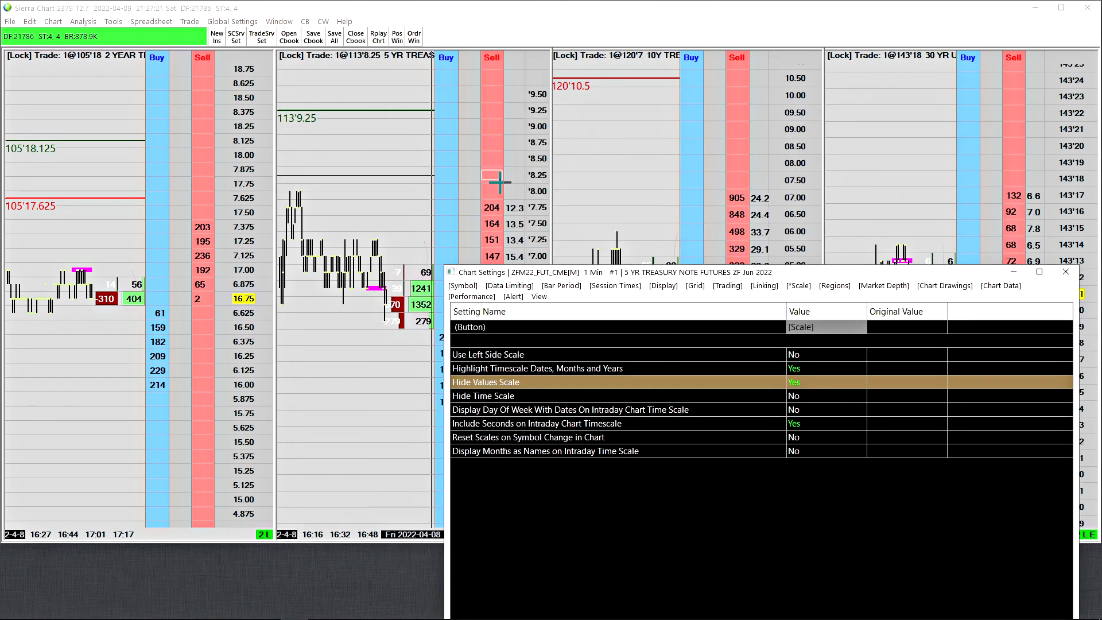
Step: Set Hide Values Scale to Yes in the chart's Scale settings and confirm
click(826, 382)
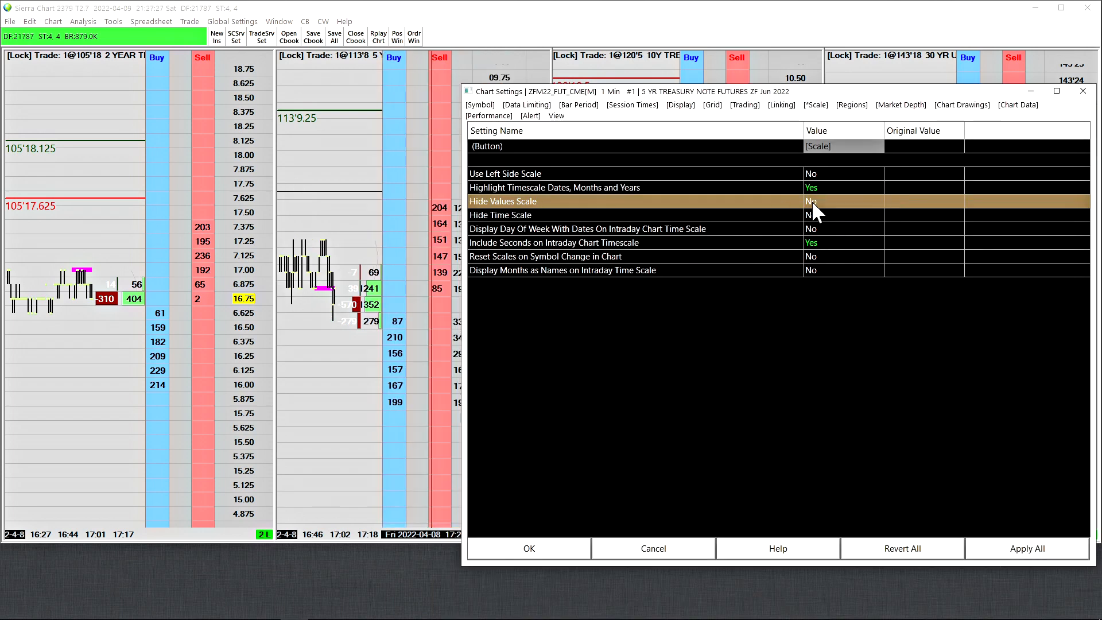
click(813, 201)
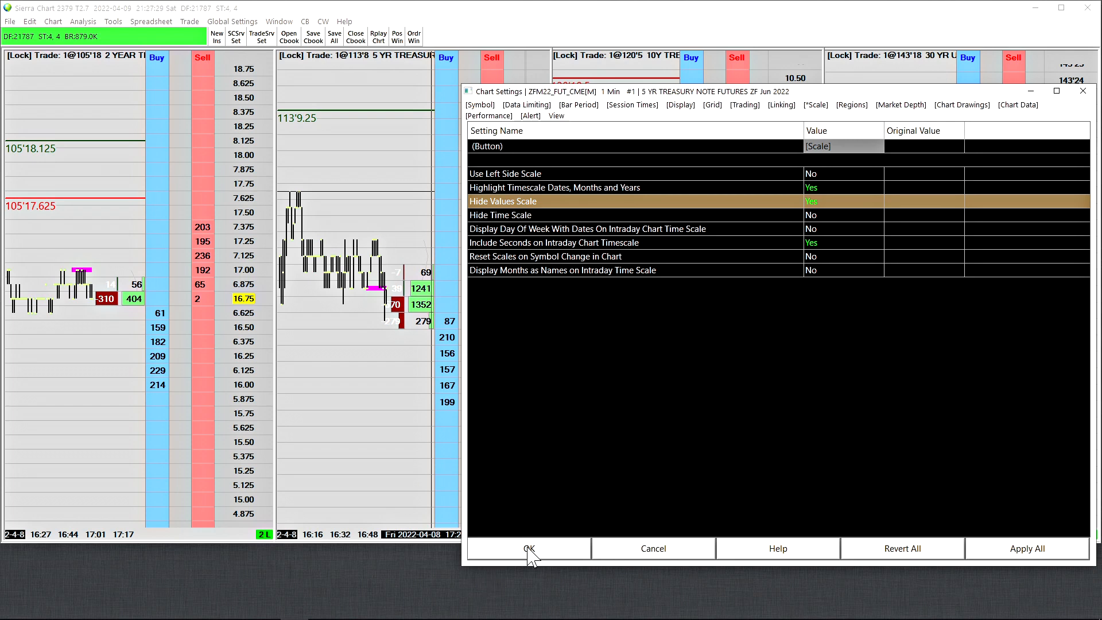
click(528, 549)
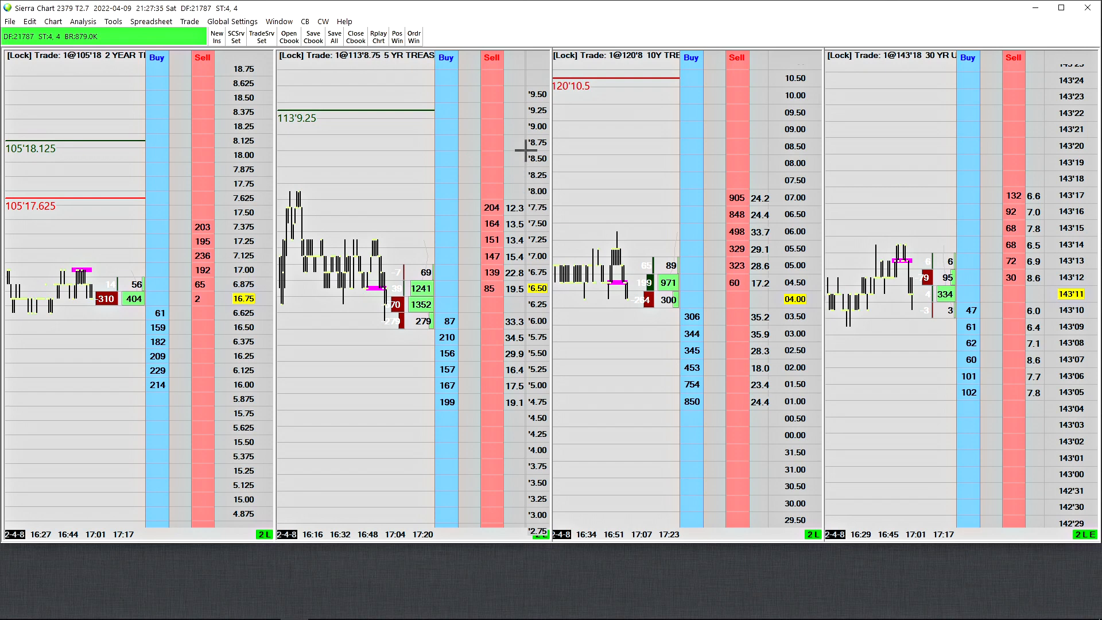
mouse_move(516, 167)
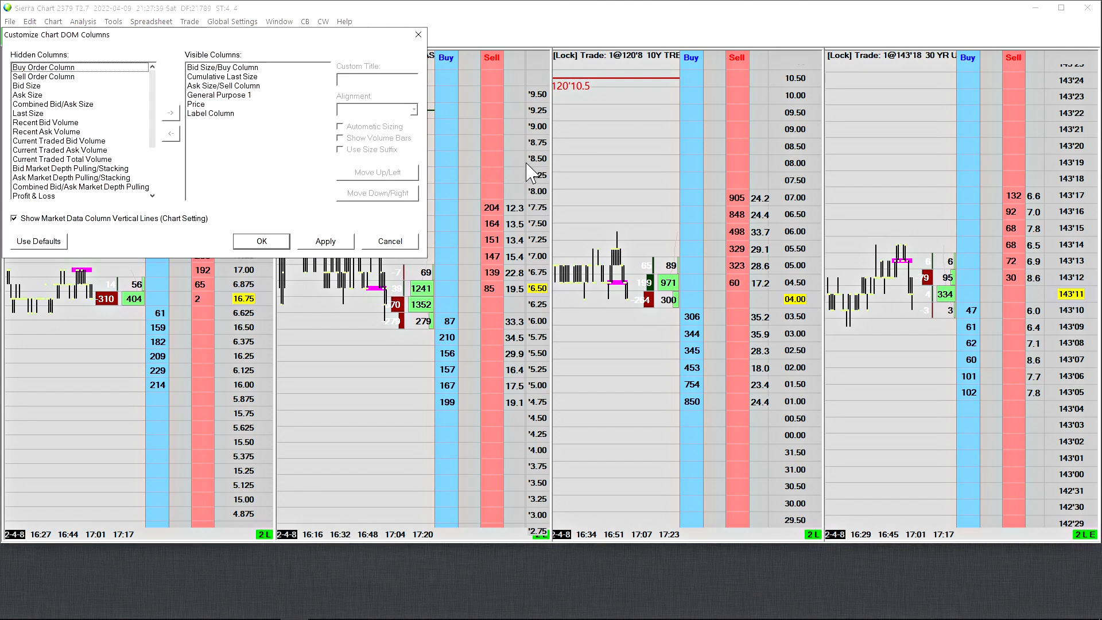
Step: Reorder the DOM columns so Label Column comes before Price, the rightmost column
click(210, 113)
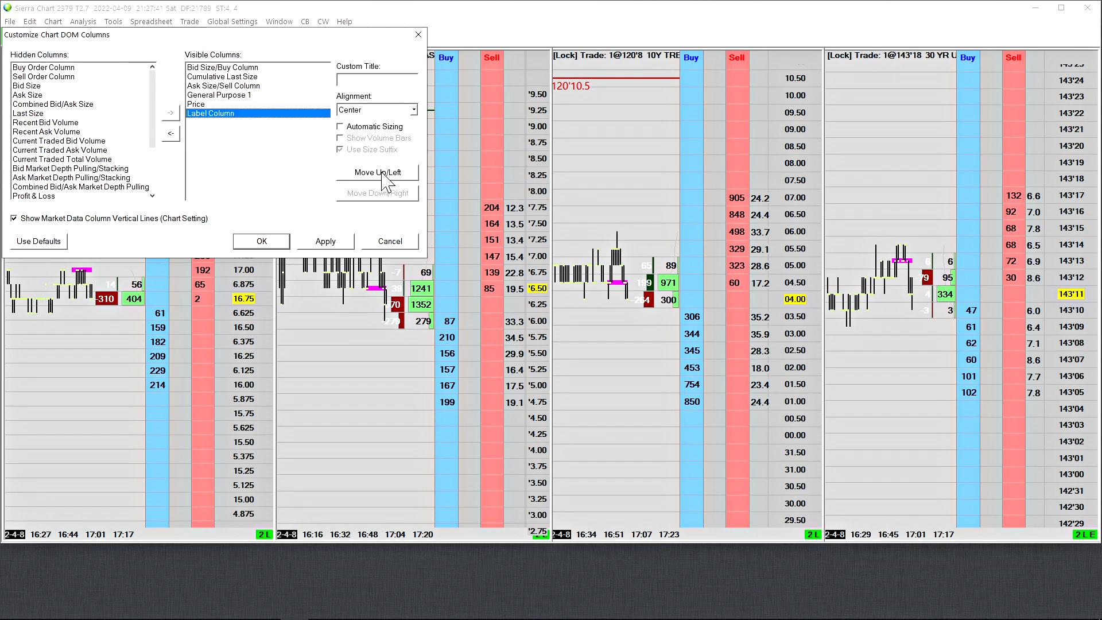
click(377, 172)
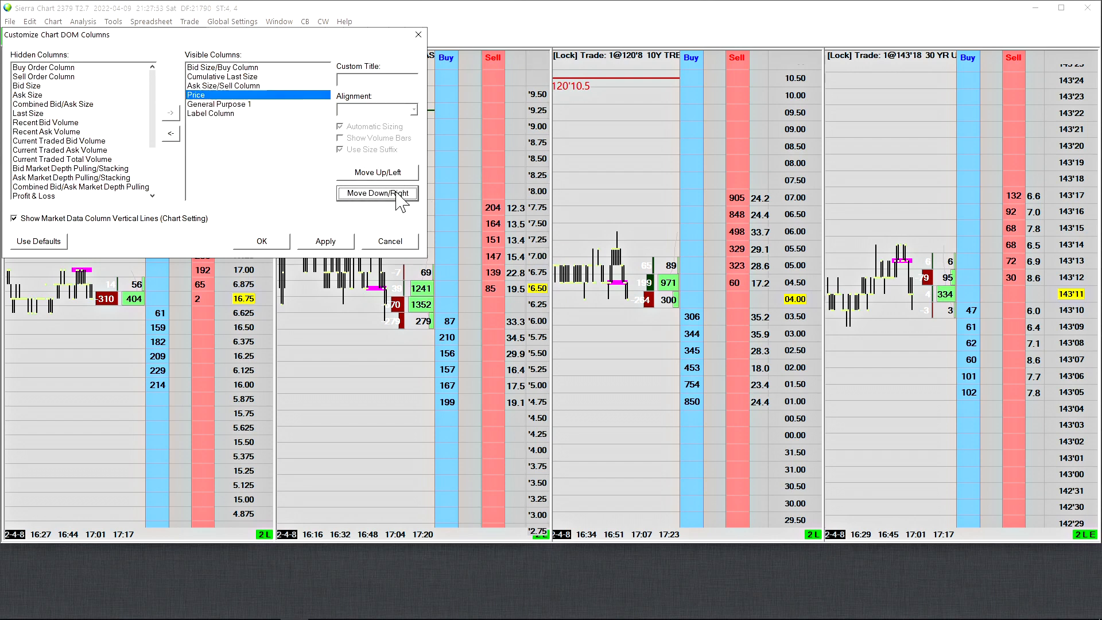
click(377, 193)
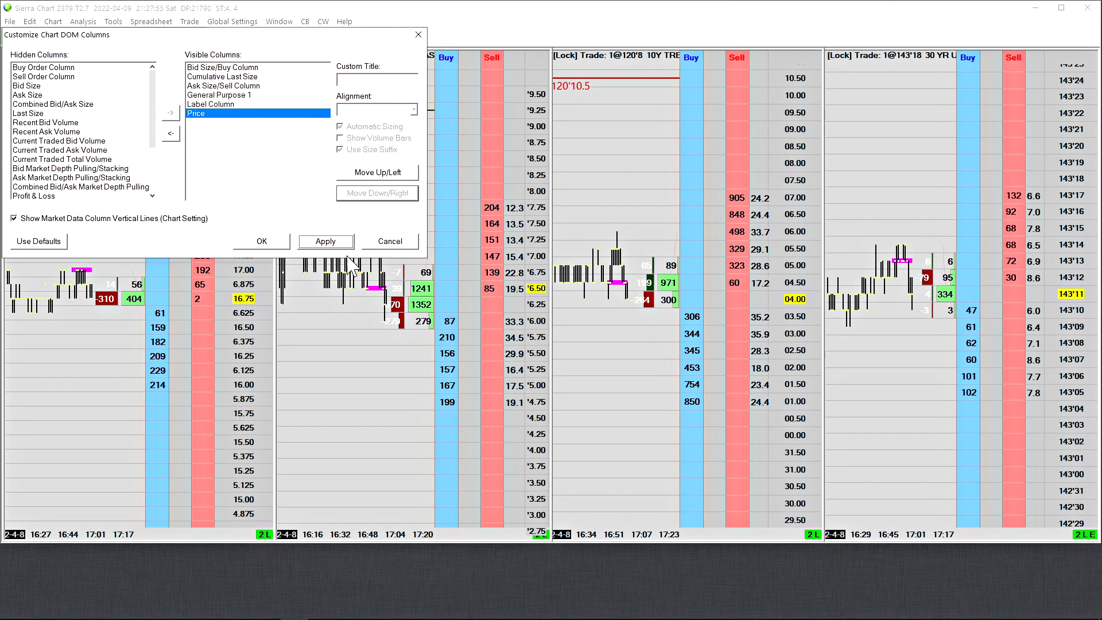